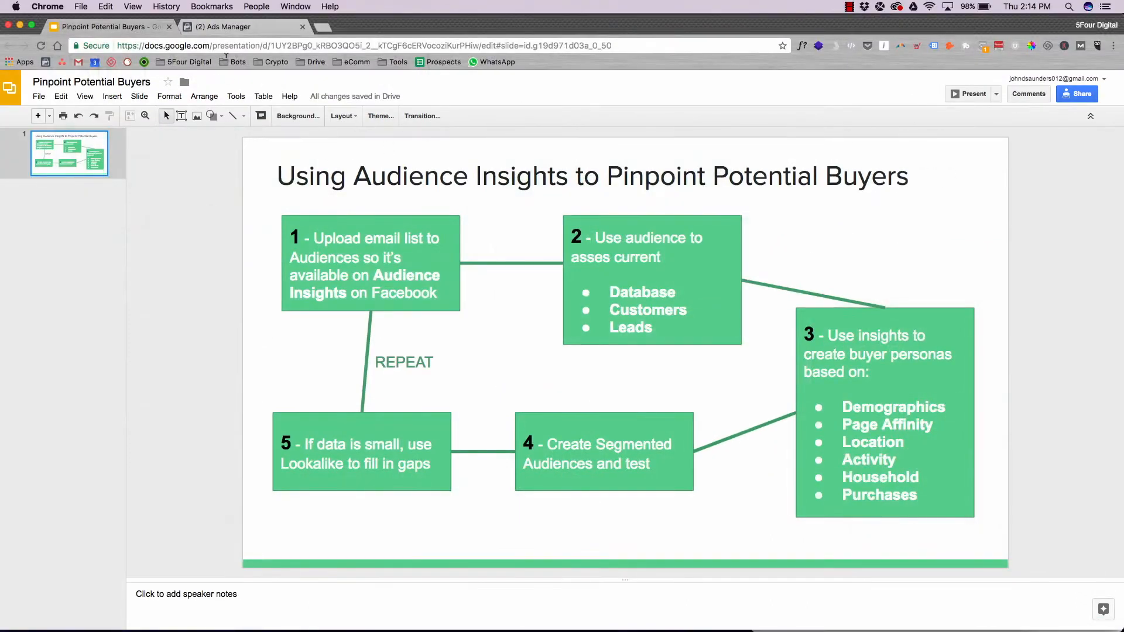
# Step: Switch from the buyer-persona slide to the Facebook Ads Manager audiences list
pyautogui.click(237, 26)
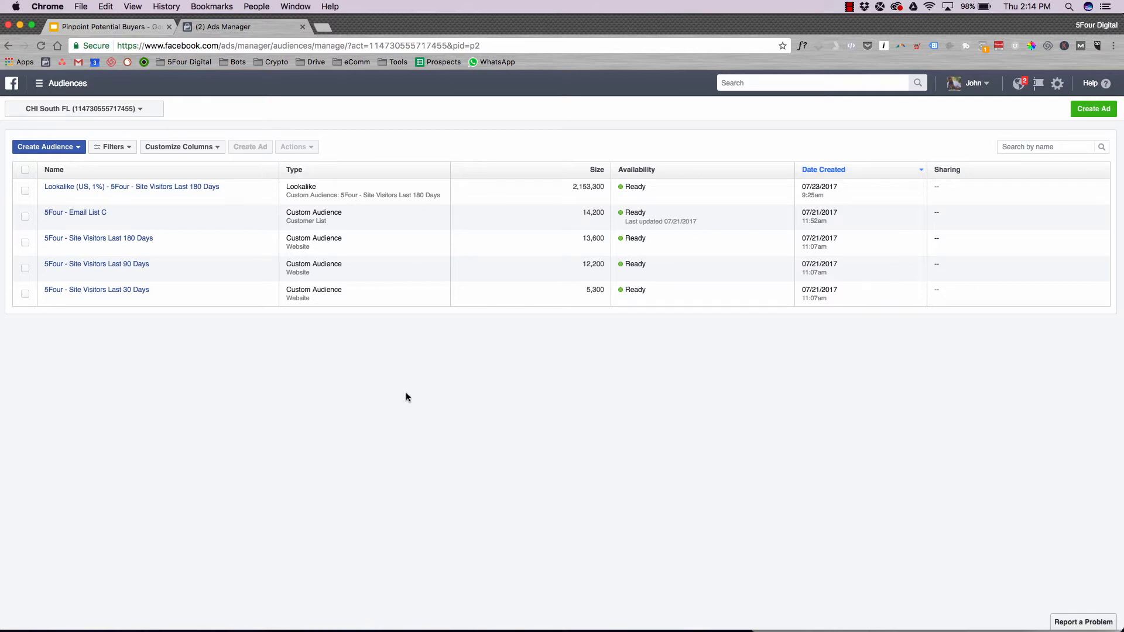
pyautogui.moveTo(246, 258)
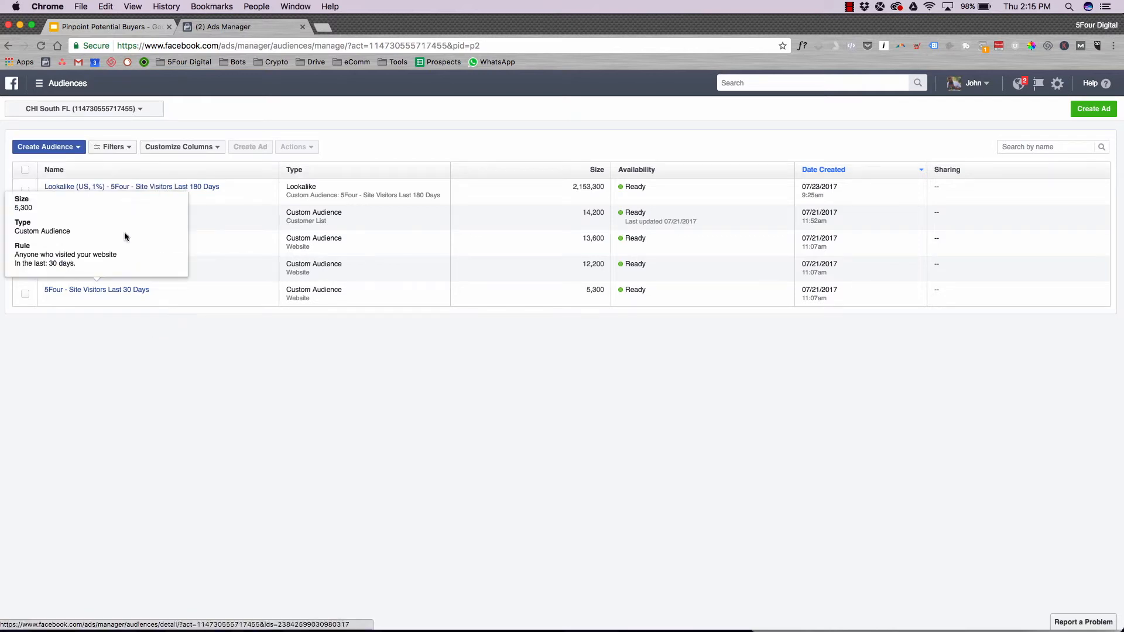
pyautogui.moveTo(172, 230)
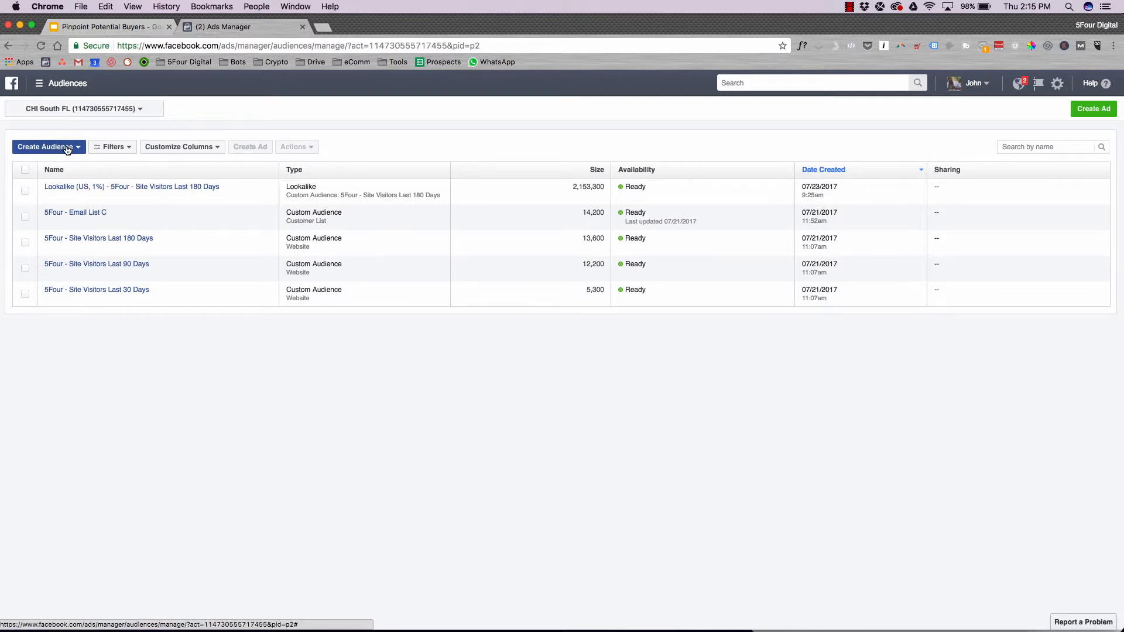
pyautogui.click(45, 146)
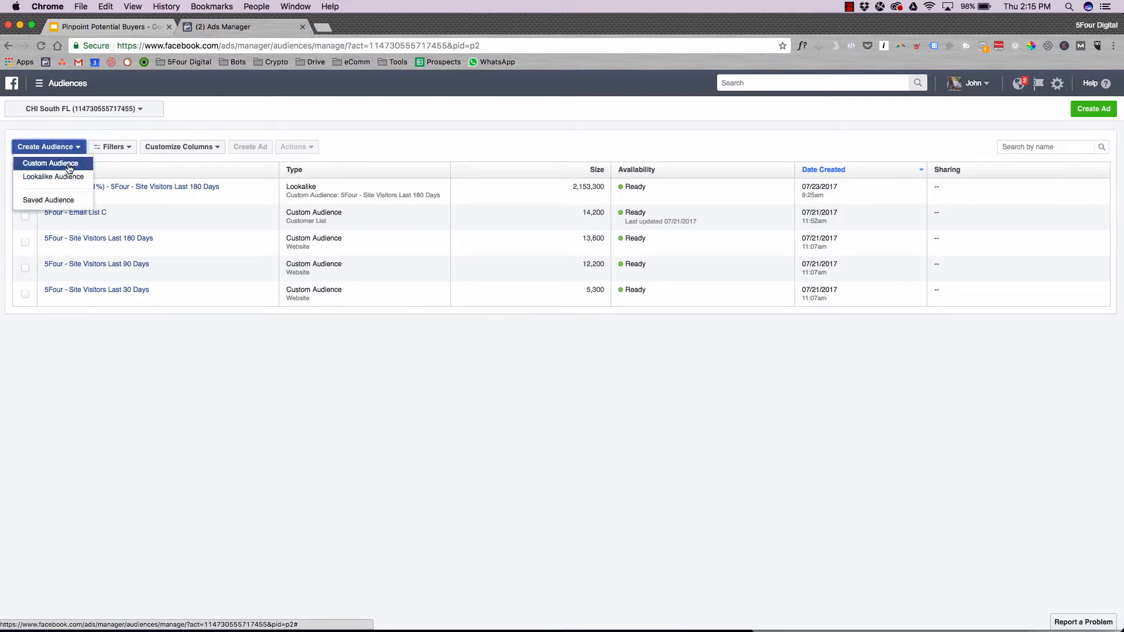
pyautogui.click(50, 163)
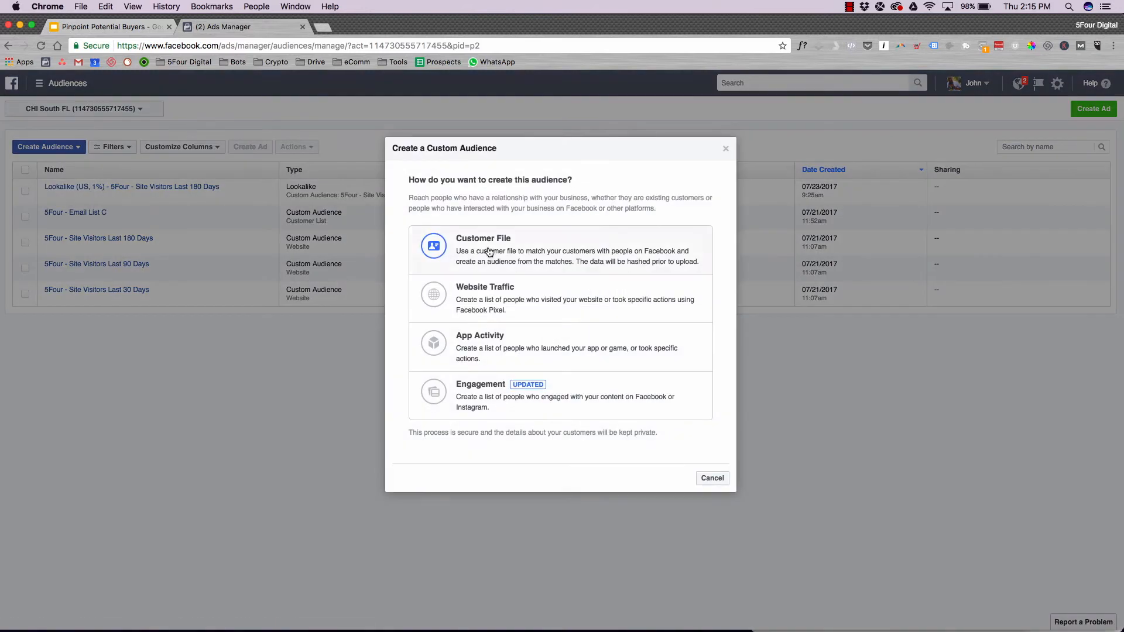
pyautogui.click(434, 246)
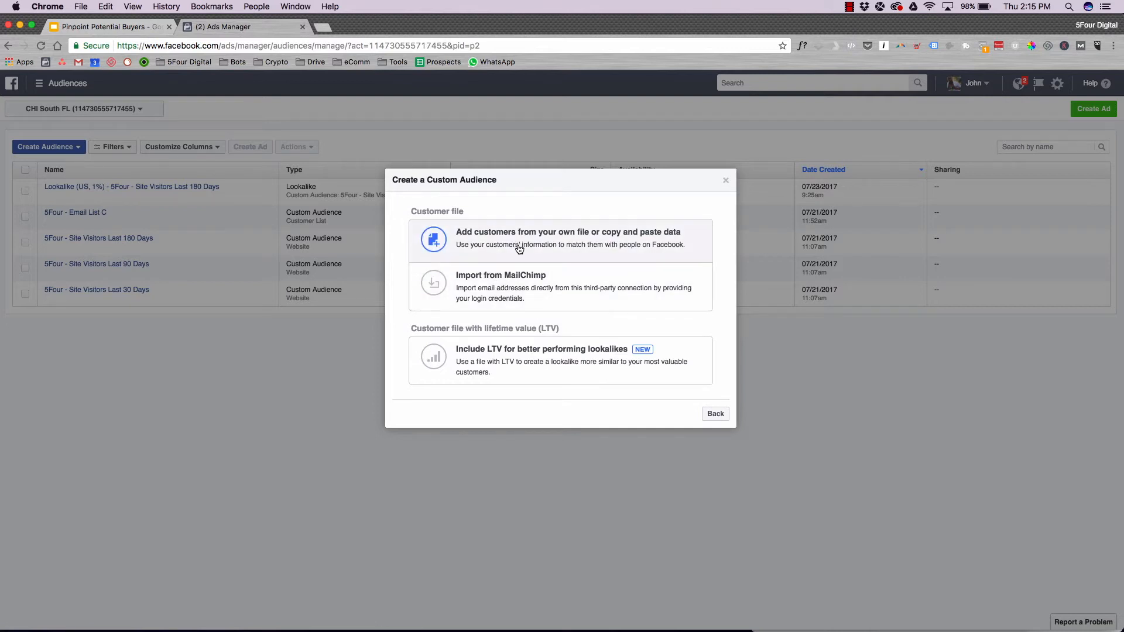
pyautogui.click(568, 238)
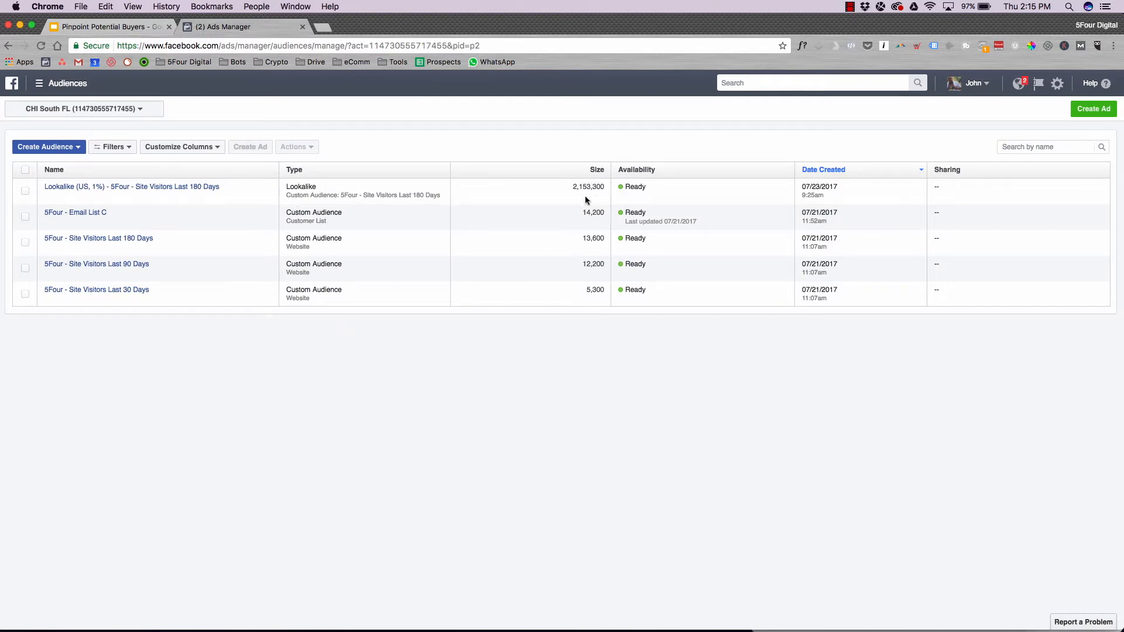
# Step: Launch Audience Insights from the Ads Manager tools menu, after checking the slide's buyer-persona criteria
pyautogui.doubleClick(635, 186)
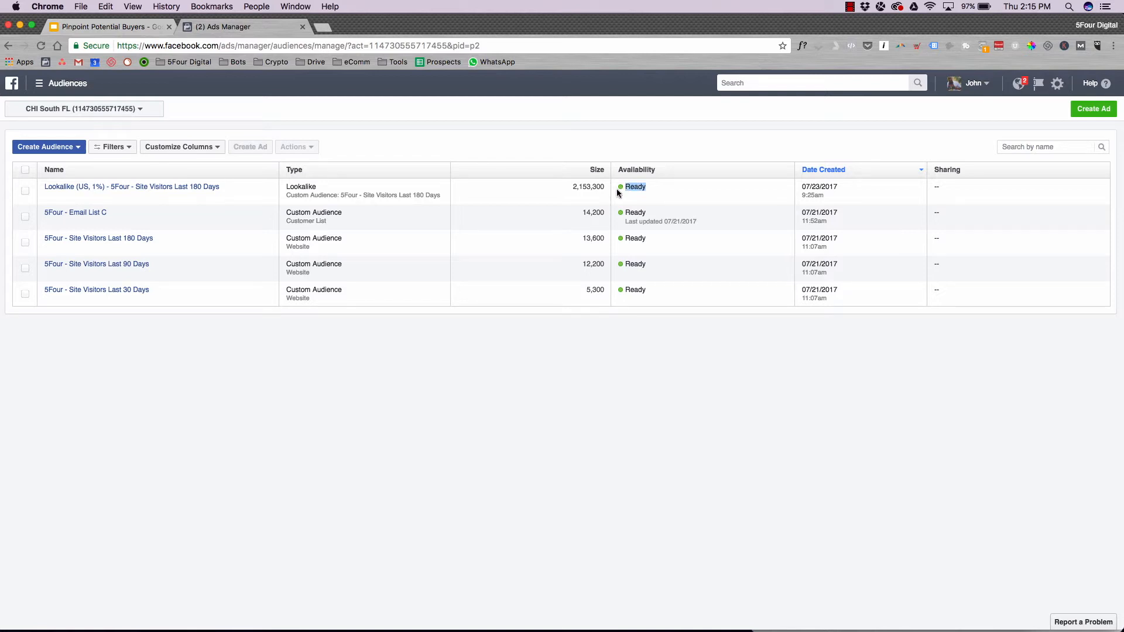
pyautogui.moveTo(442, 203)
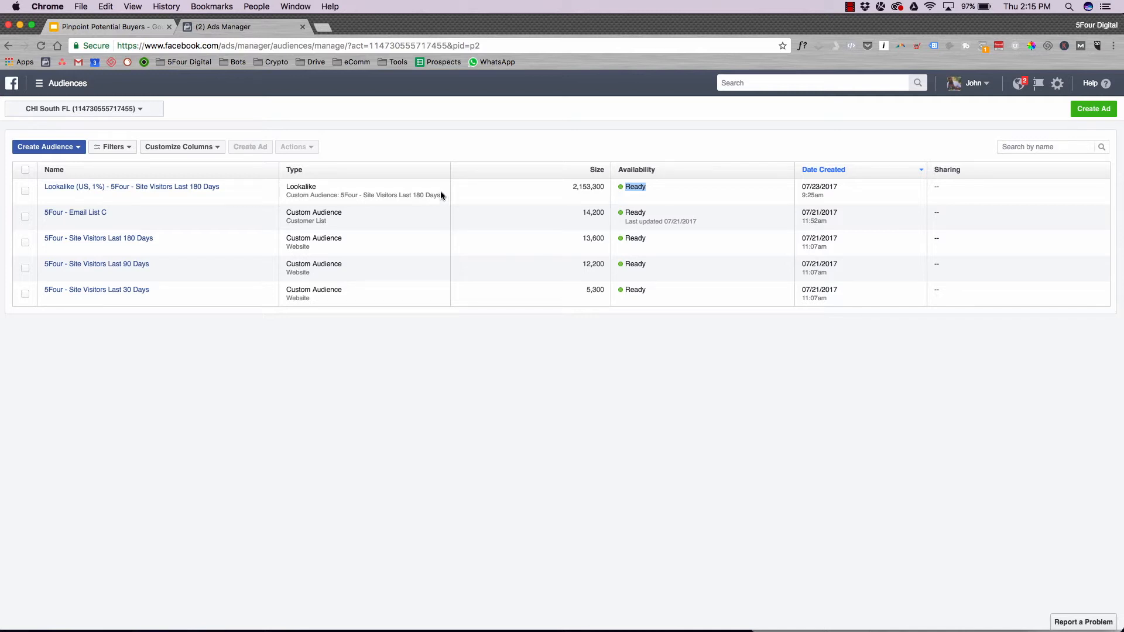
pyautogui.moveTo(419, 138)
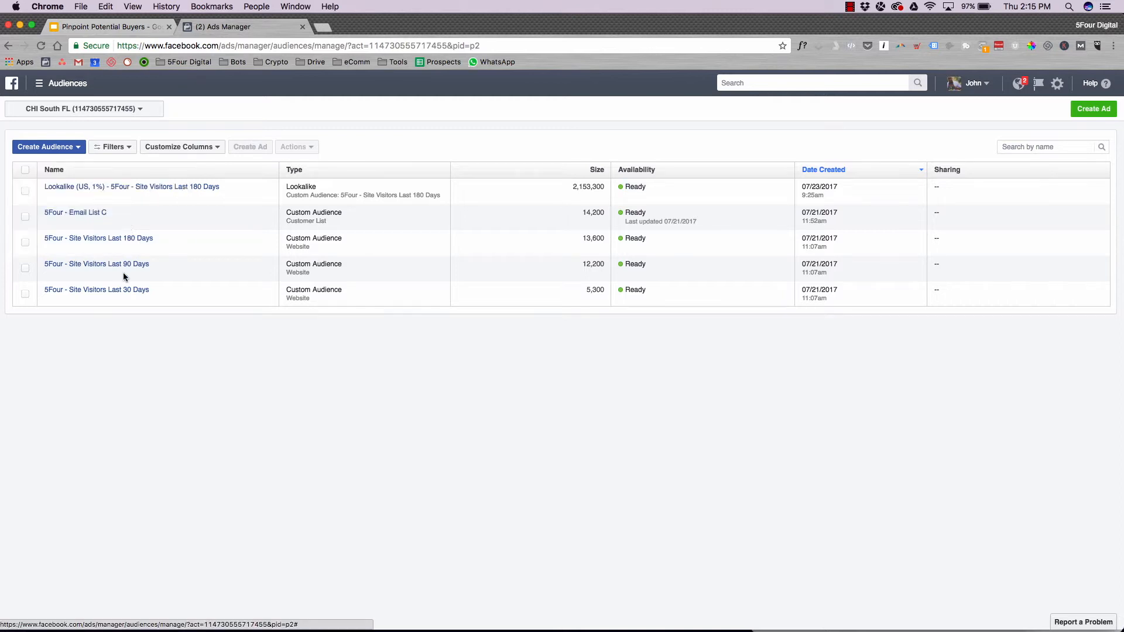
pyautogui.moveTo(150, 314)
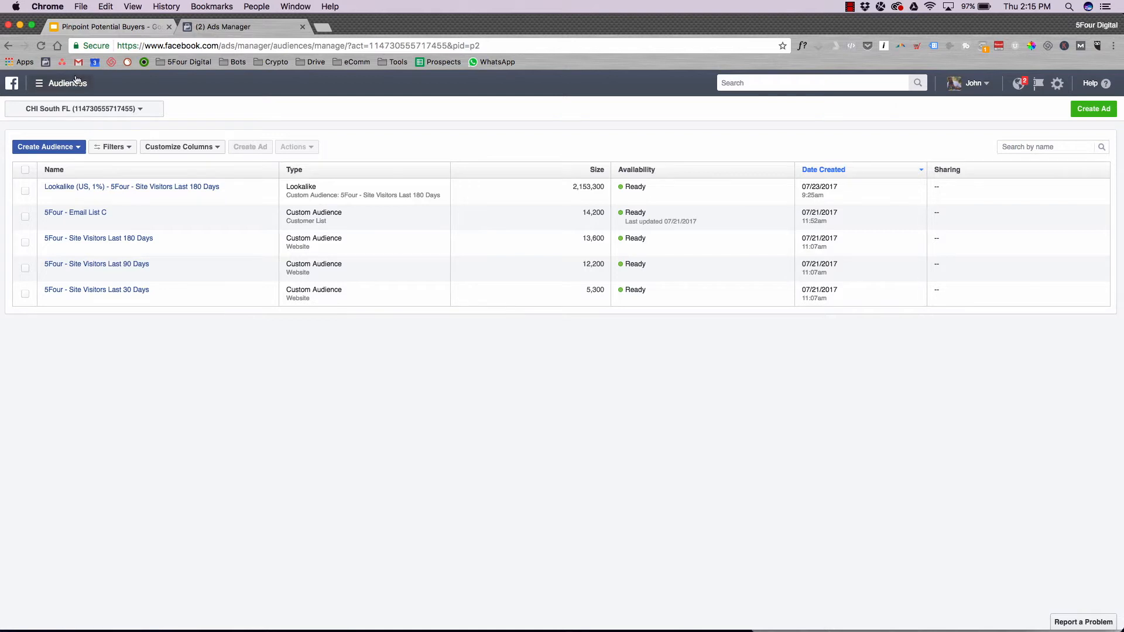
pyautogui.click(39, 83)
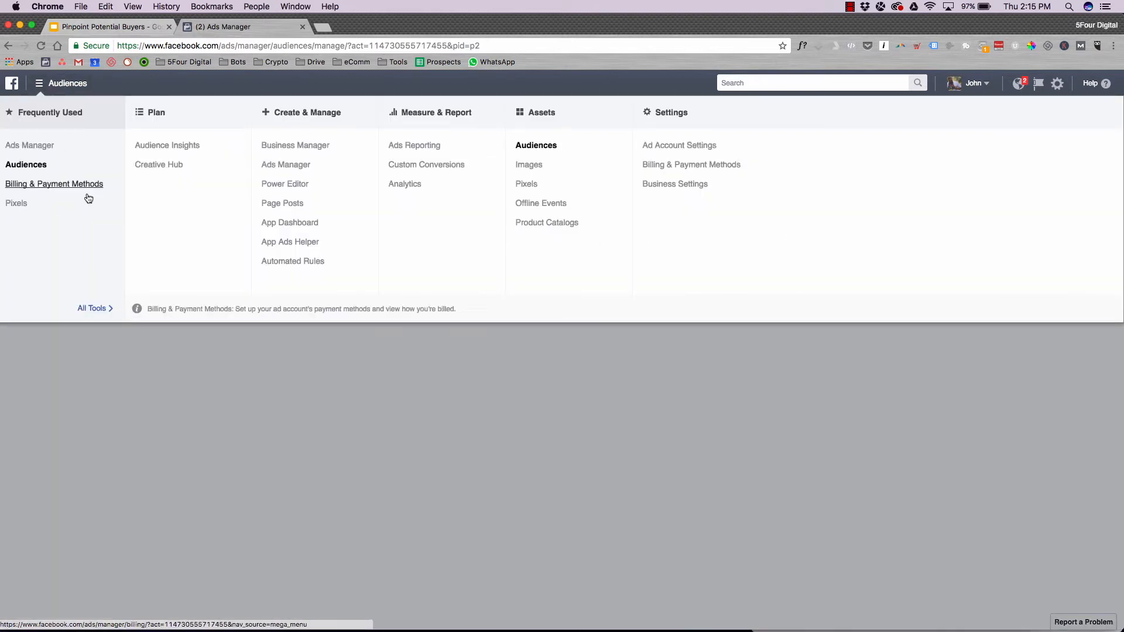
pyautogui.click(108, 27)
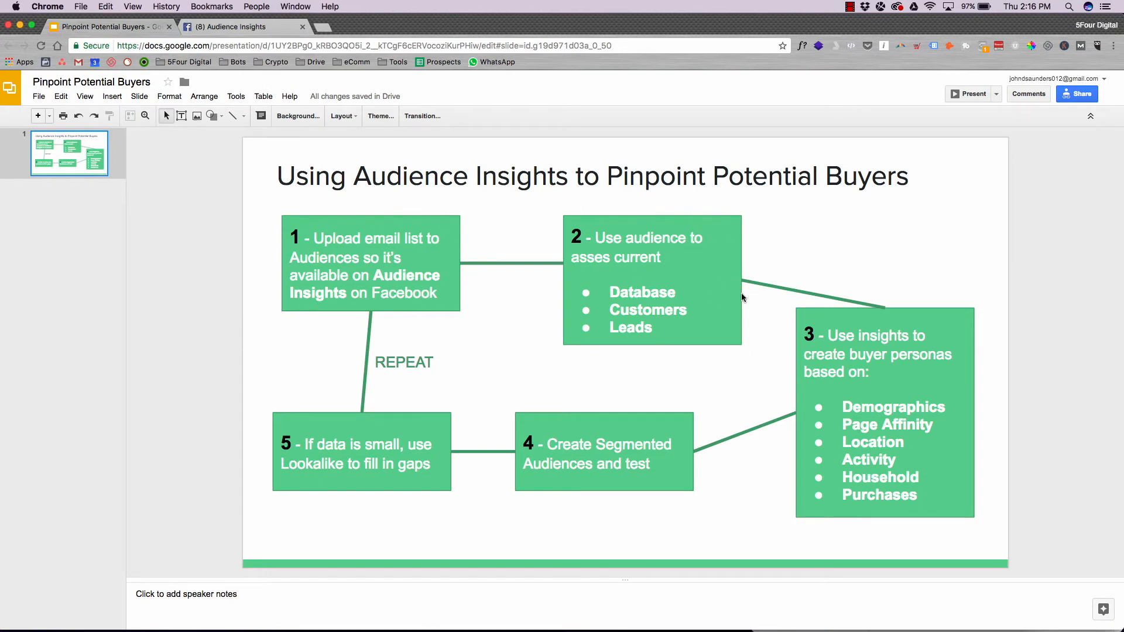
pyautogui.moveTo(844, 406); pyautogui.dragTo(917, 495)
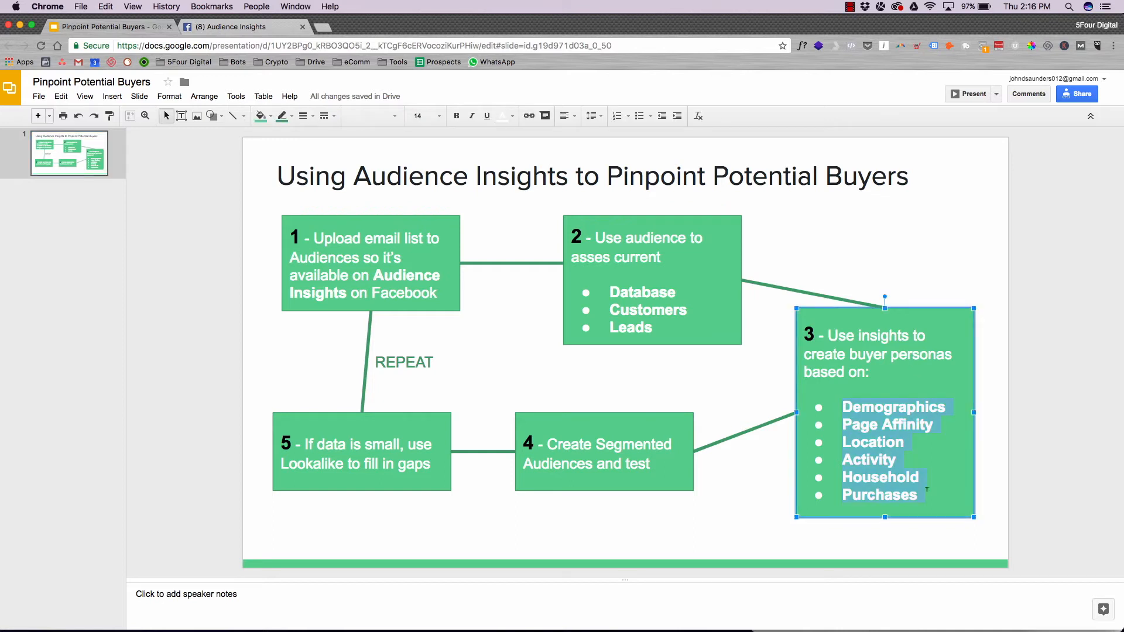
pyautogui.click(243, 26)
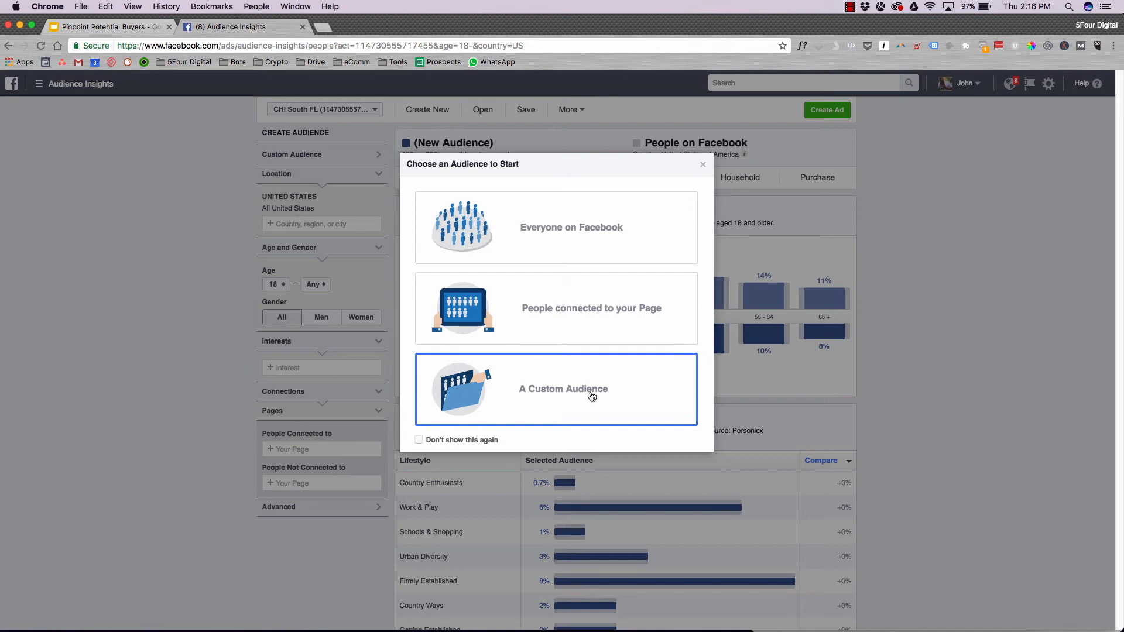
pyautogui.moveTo(588, 399)
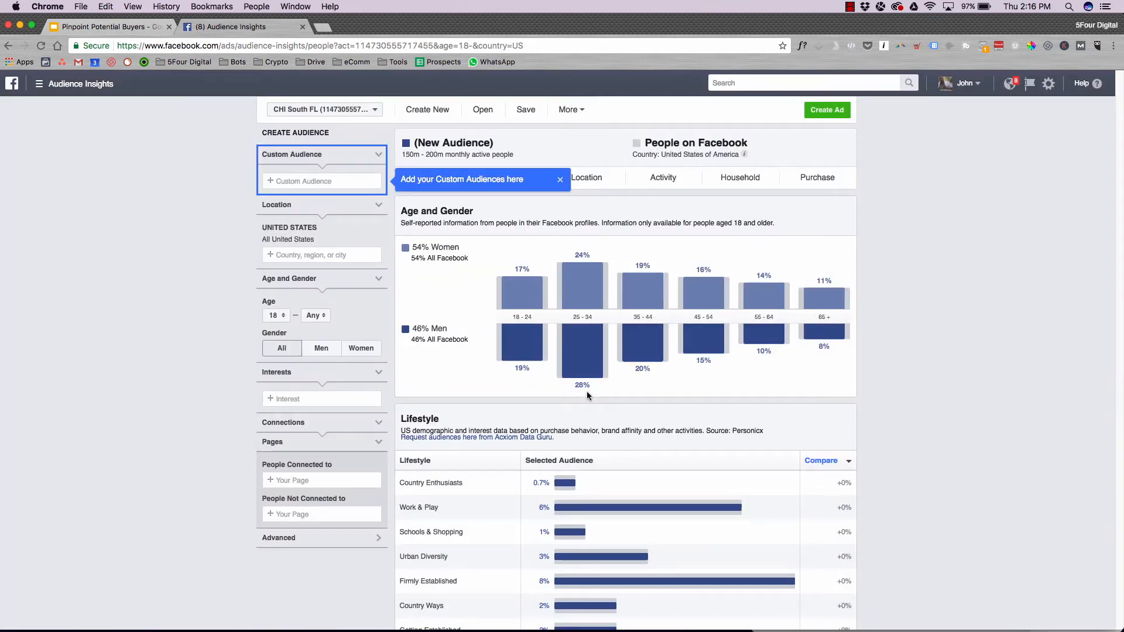
# Step: Add the Site Visitors Last 180 Days and Email List C custom audiences
pyautogui.click(322, 181)
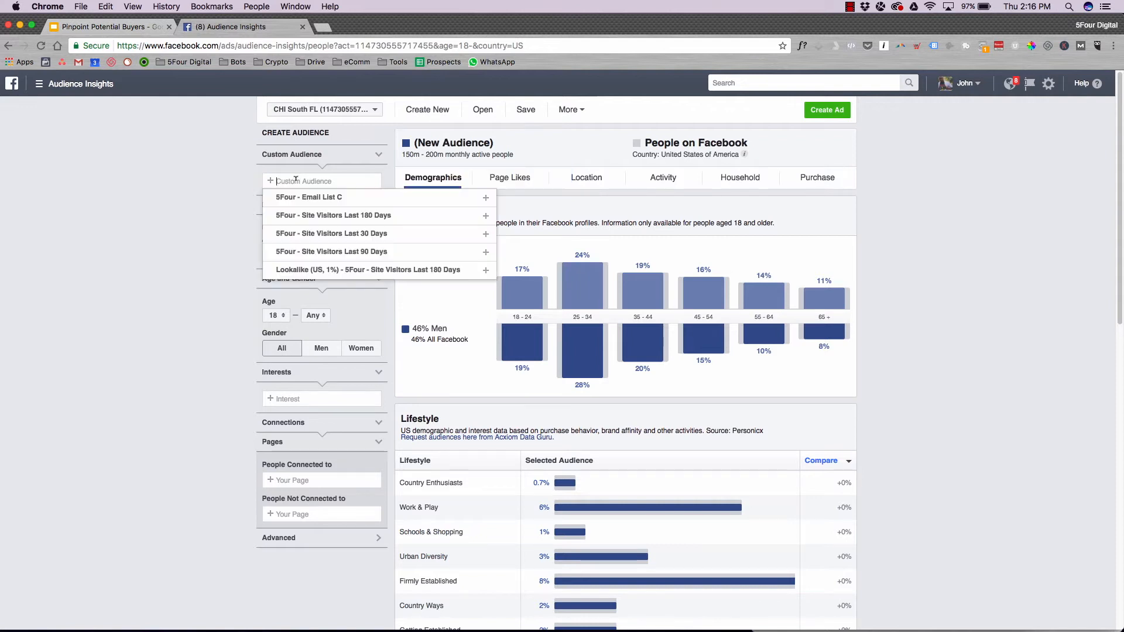
pyautogui.moveTo(330, 252)
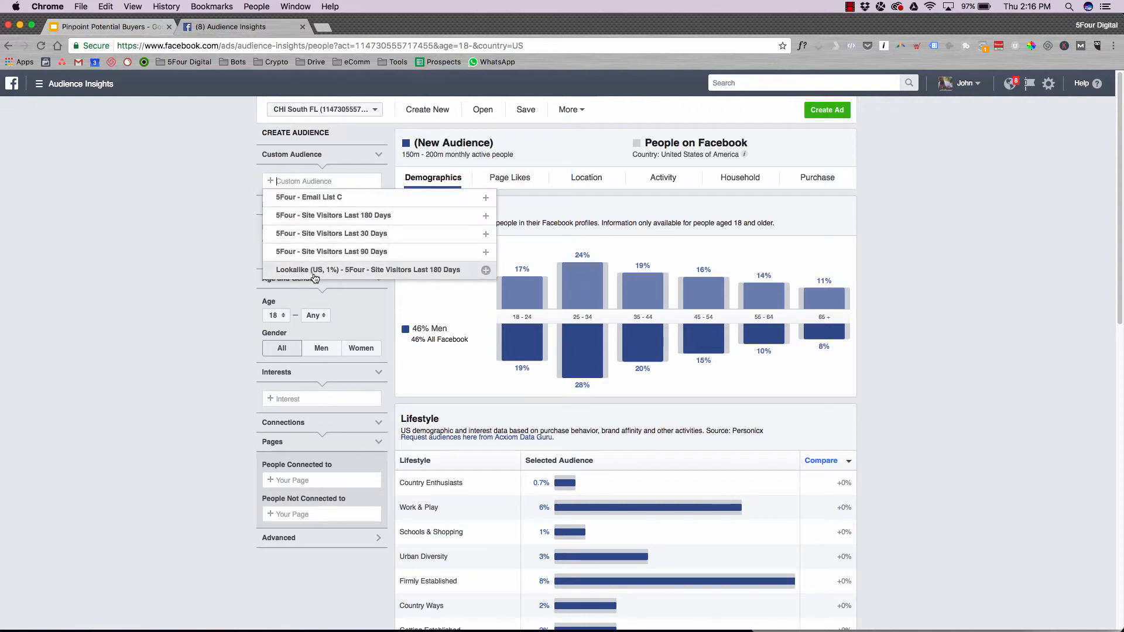
pyautogui.moveTo(416, 279)
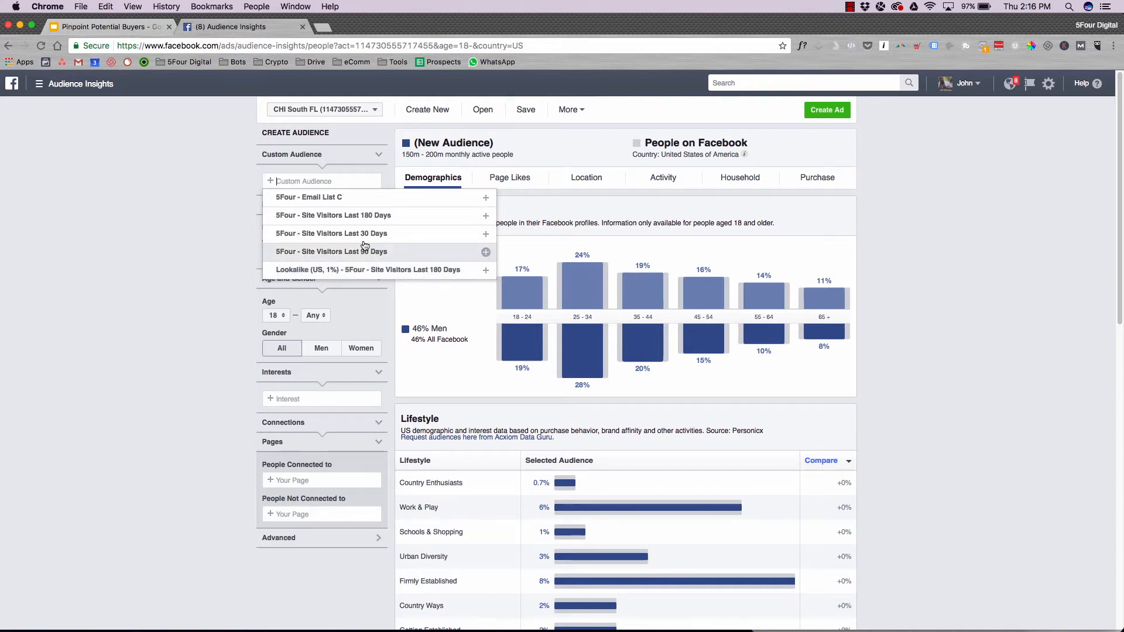
pyautogui.moveTo(358, 215)
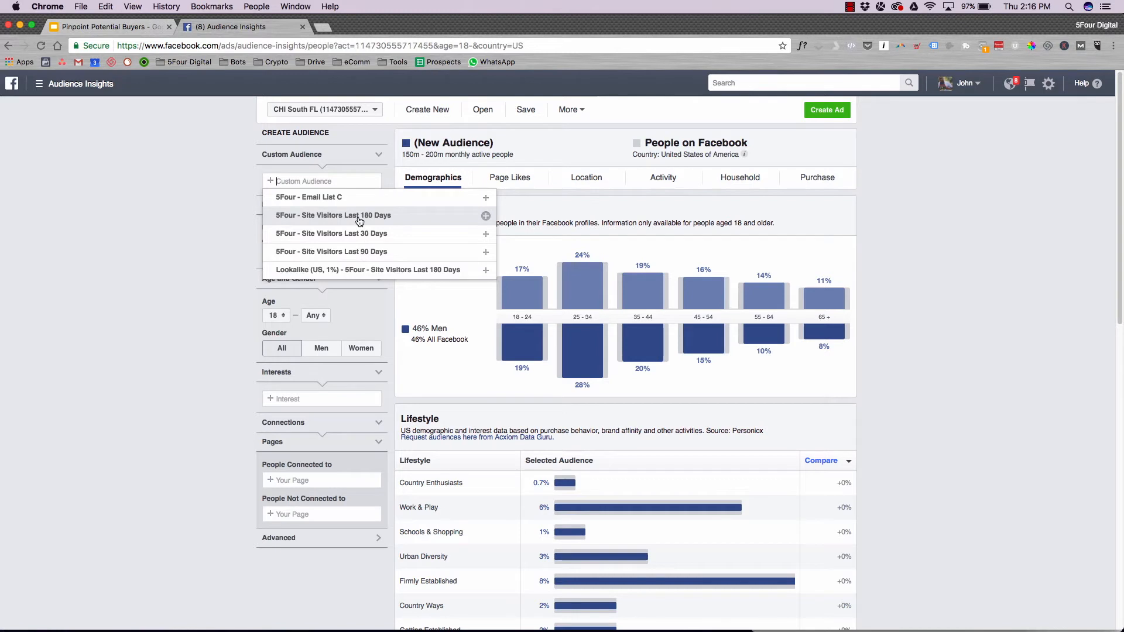
pyautogui.click(333, 215)
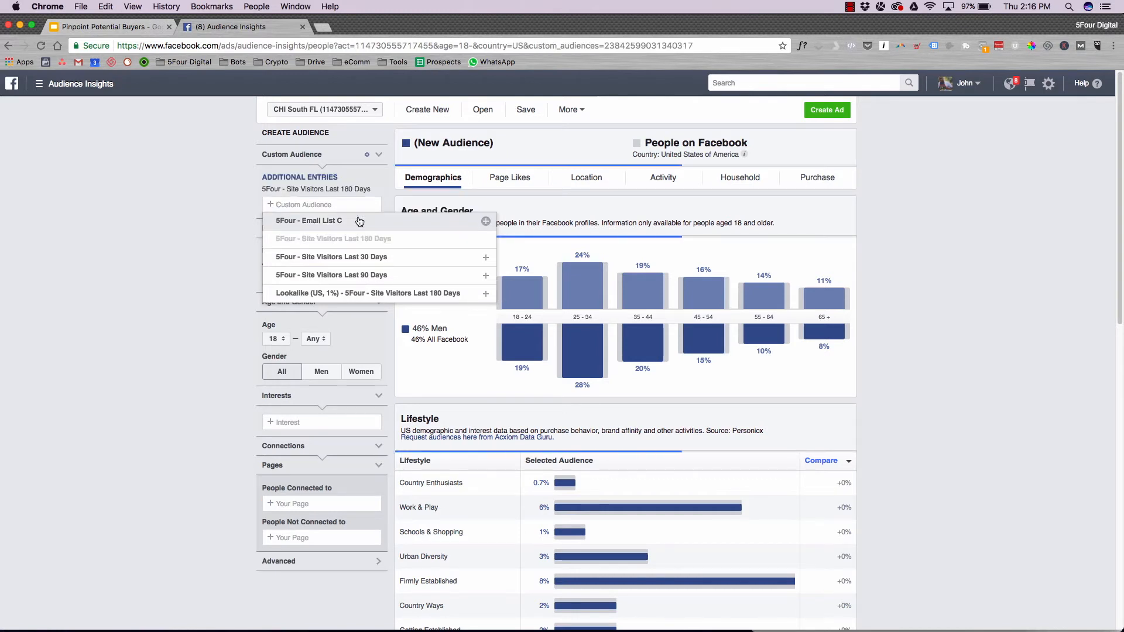
pyautogui.click(308, 220)
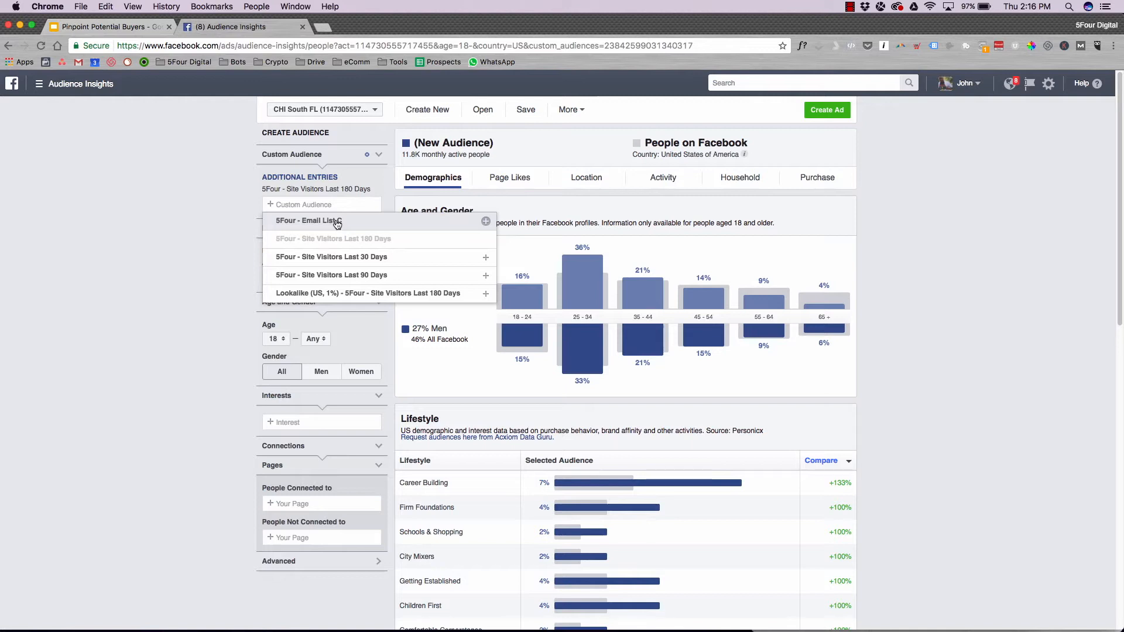
pyautogui.click(308, 221)
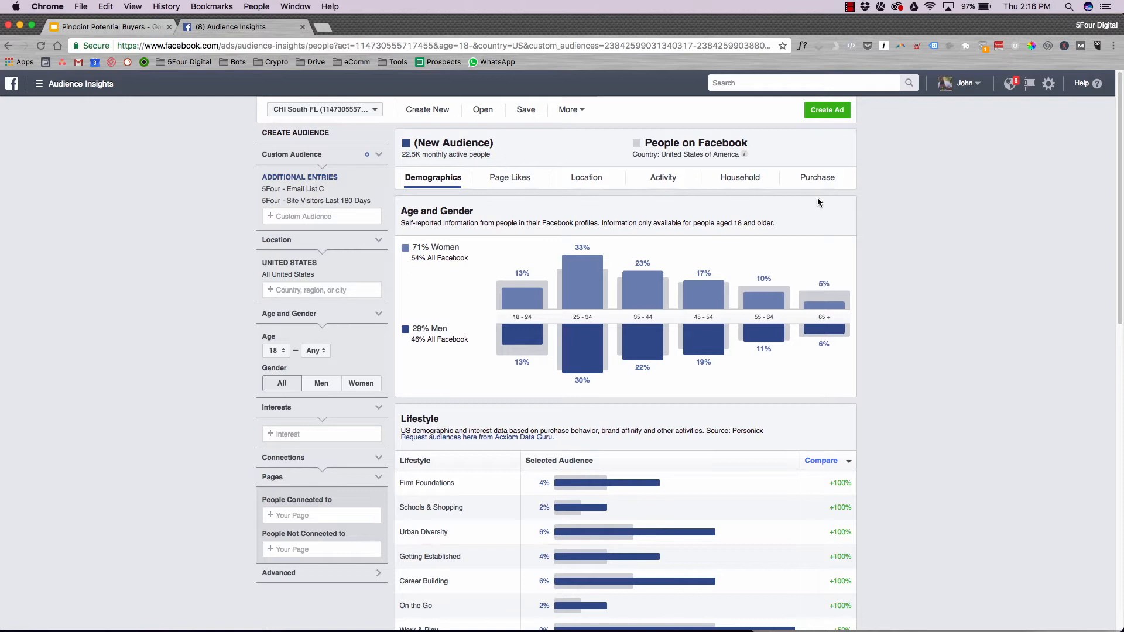
pyautogui.moveTo(932, 274)
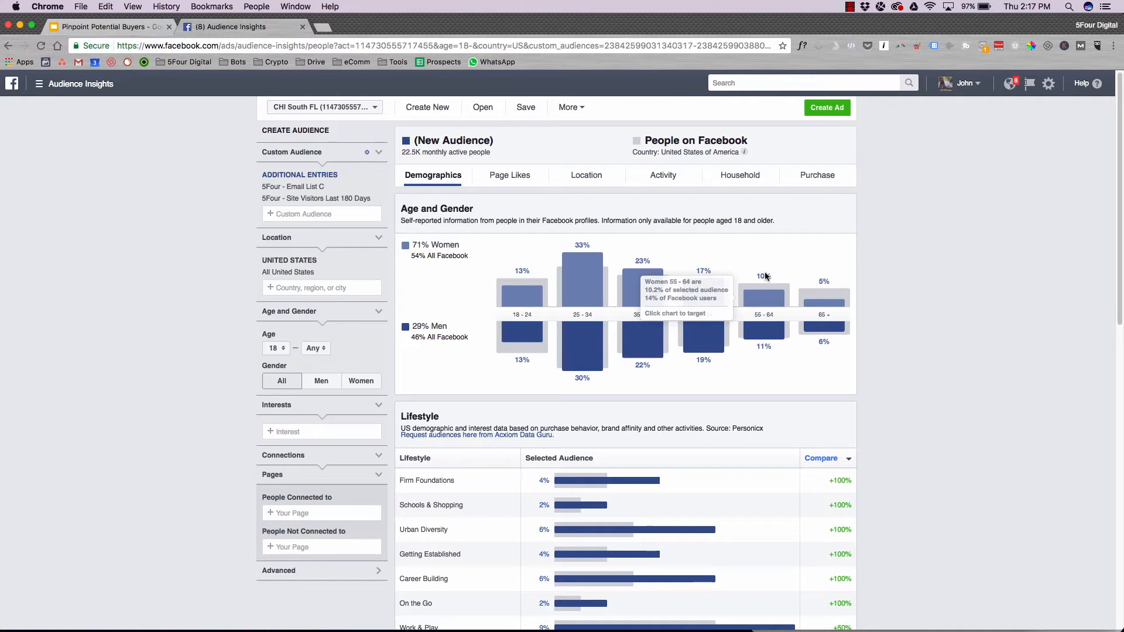
pyautogui.moveTo(824, 280)
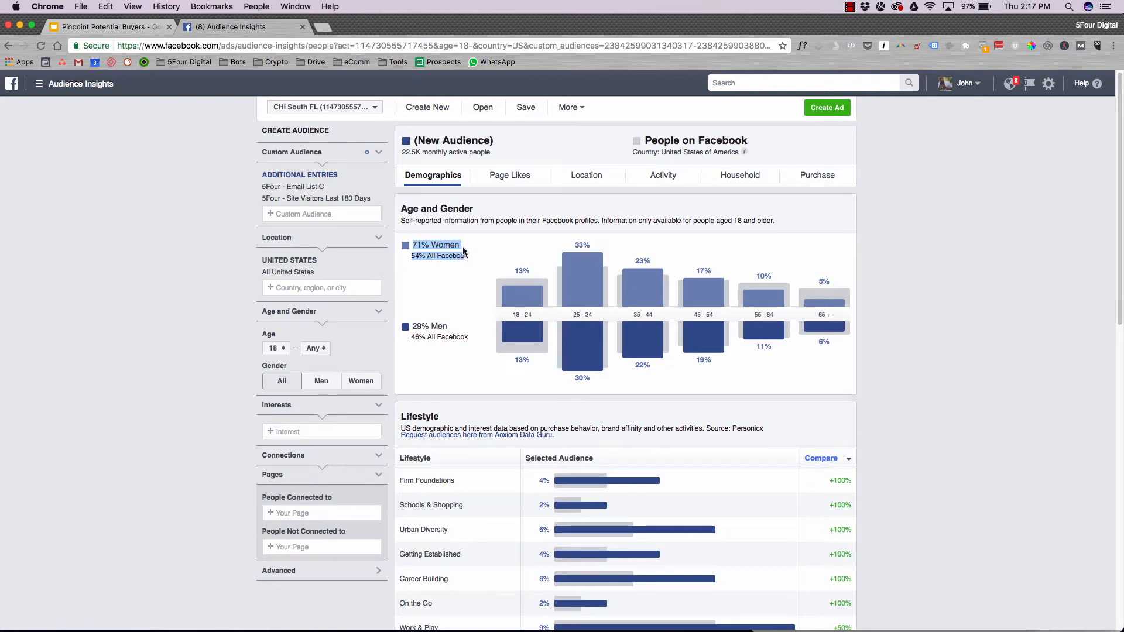
pyautogui.scroll(-3)
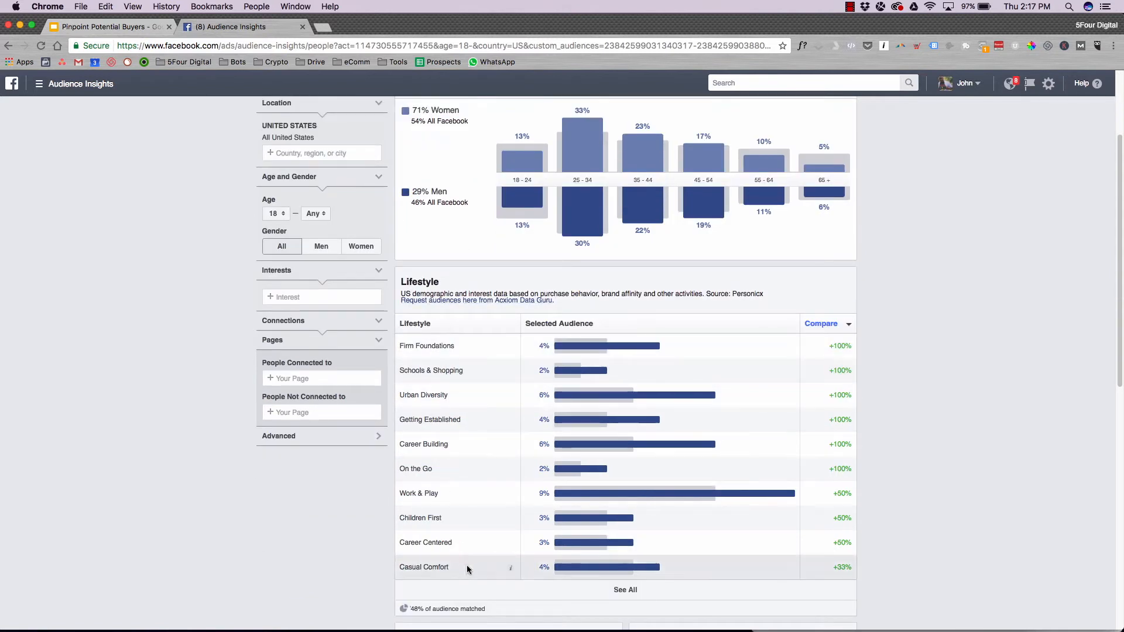
pyautogui.moveTo(592, 398)
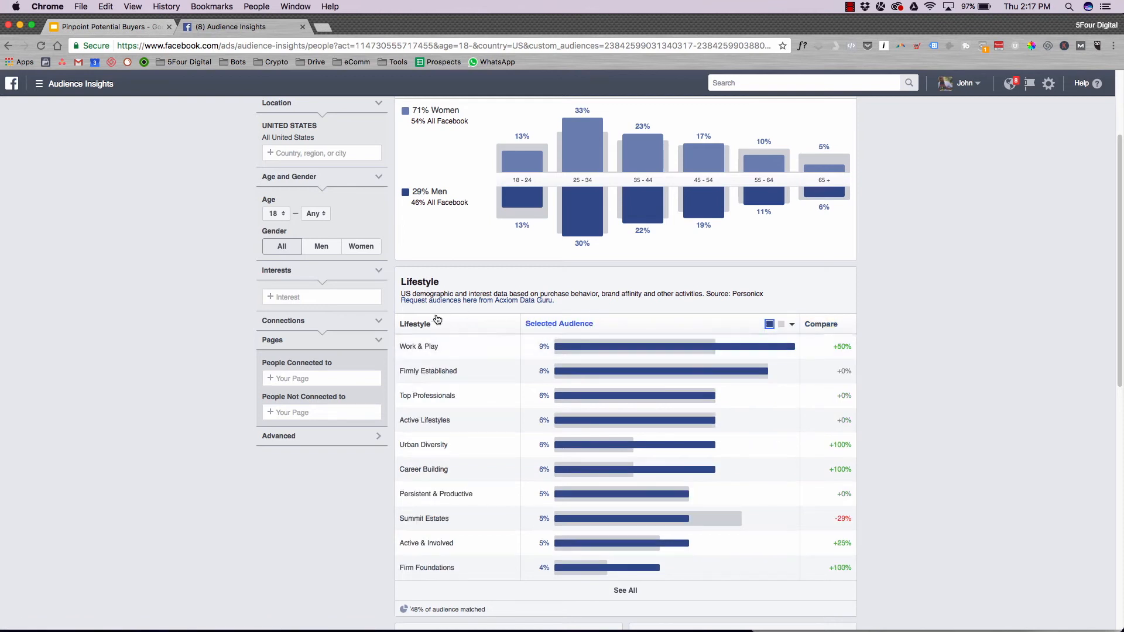
pyautogui.moveTo(427, 345)
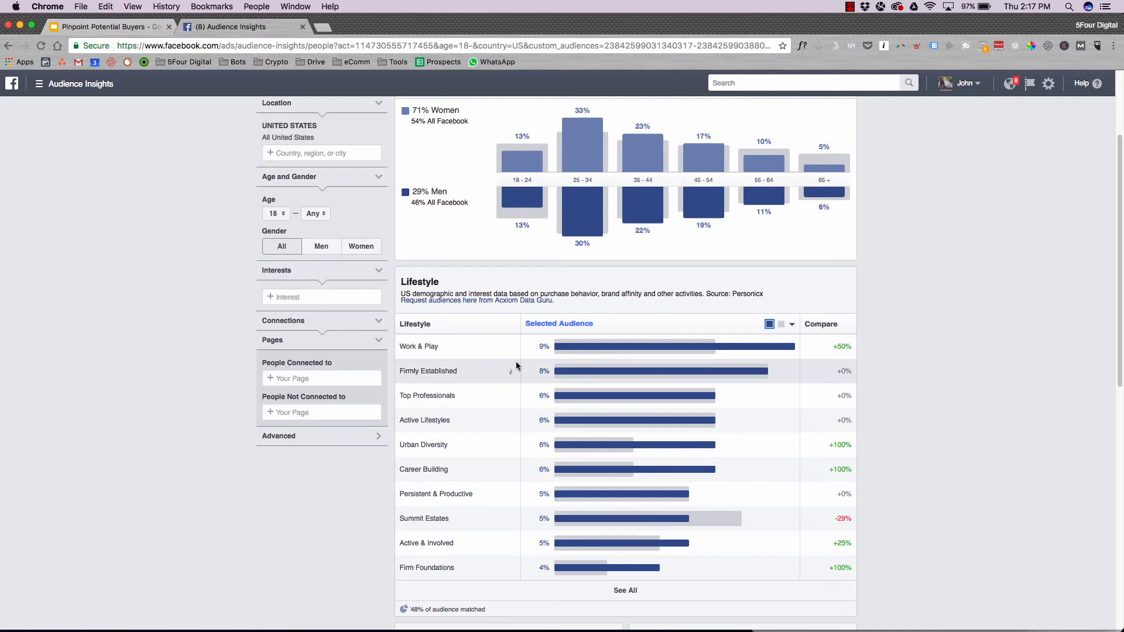
pyautogui.moveTo(512, 349)
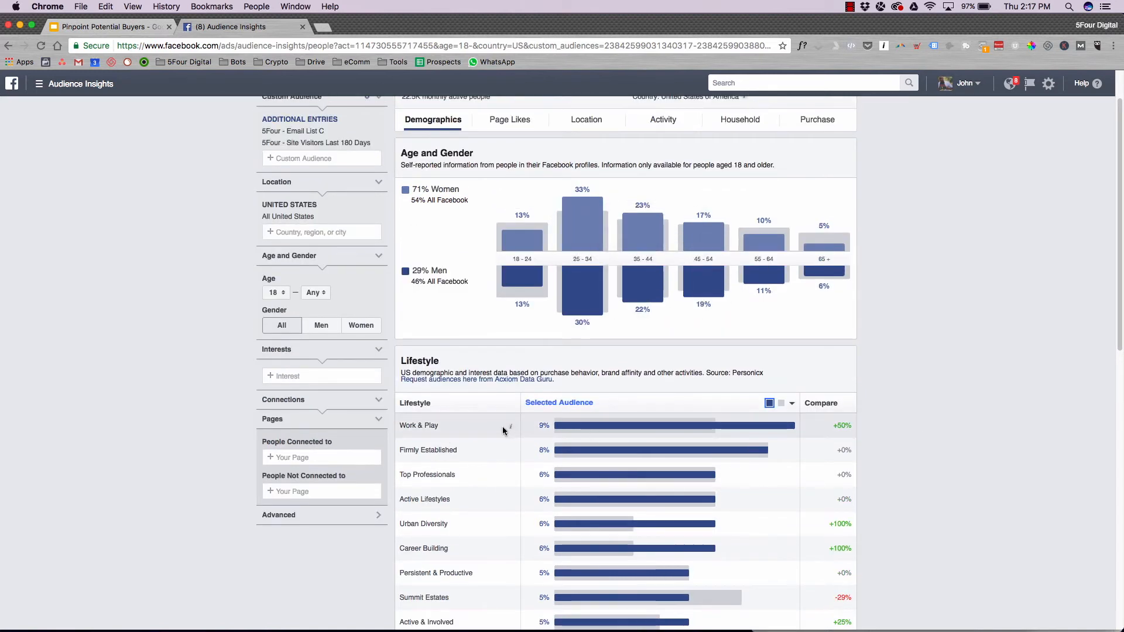
pyautogui.moveTo(505, 427)
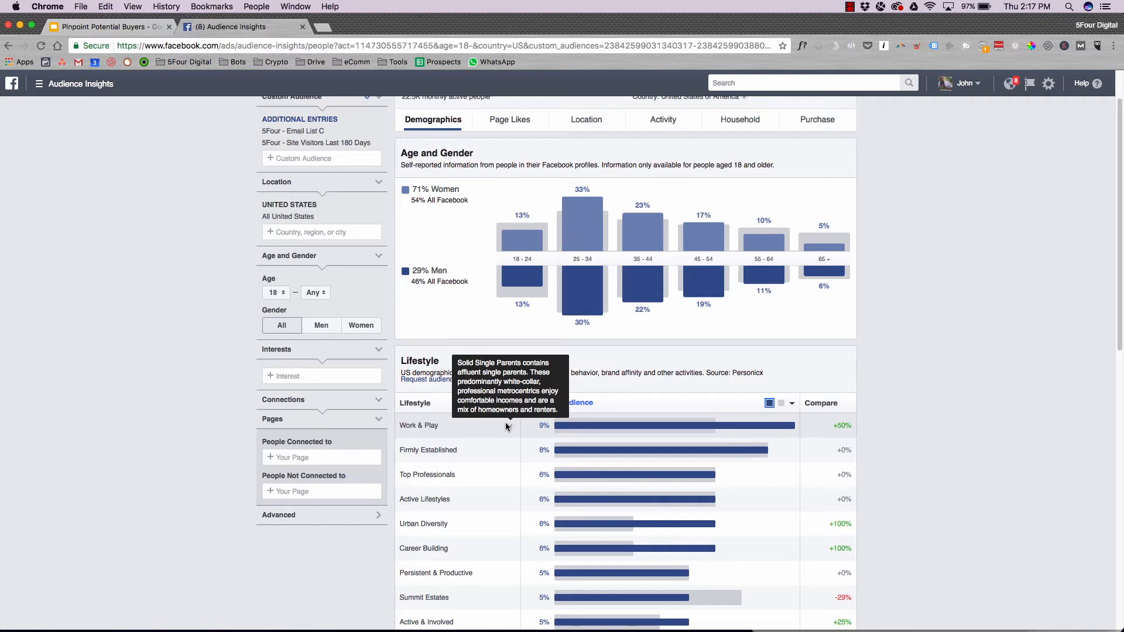
pyautogui.moveTo(935, 447)
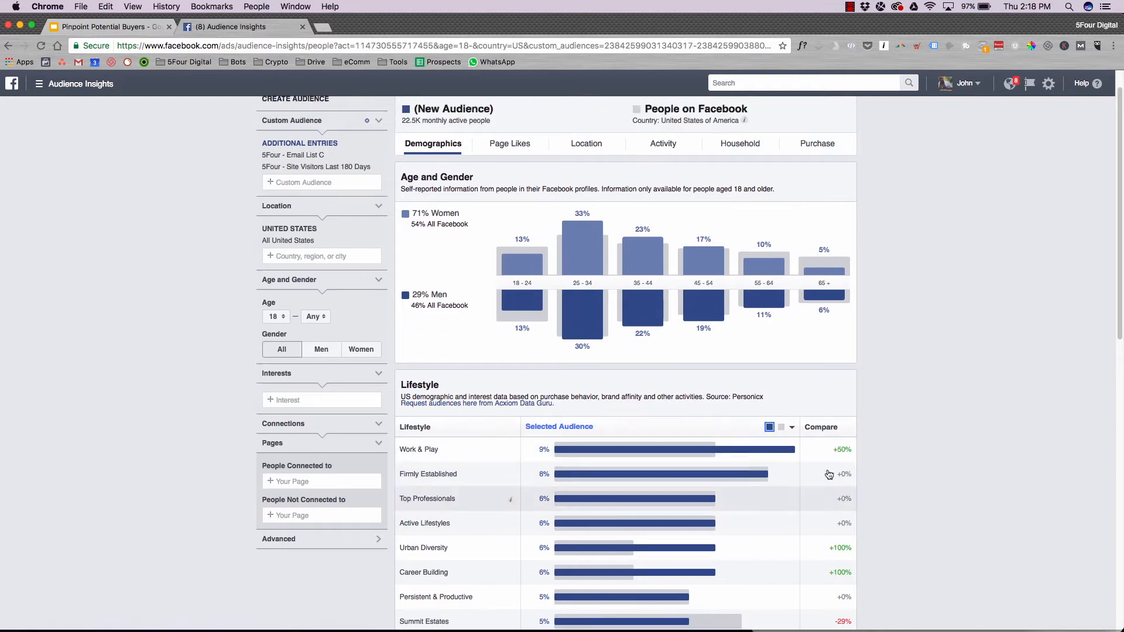
# Step: Move from the Demographics data to the Page Likes tab
pyautogui.click(509, 143)
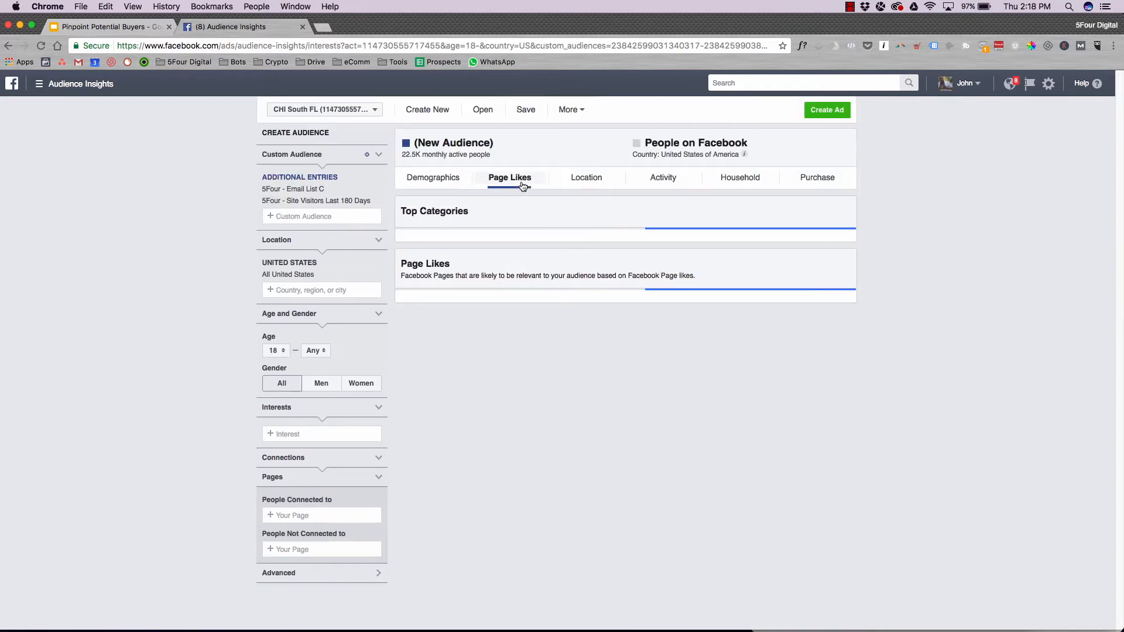
# Step: Scroll through top page categories and liked pages by affinity, then go to Location
pyautogui.click(510, 176)
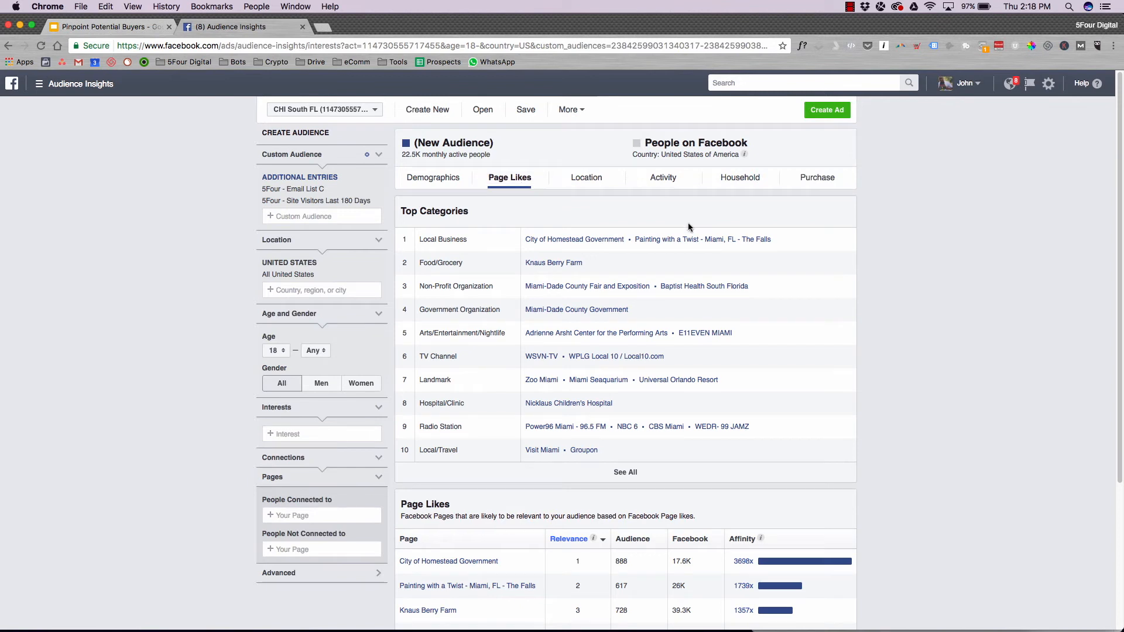
pyautogui.moveTo(920, 363)
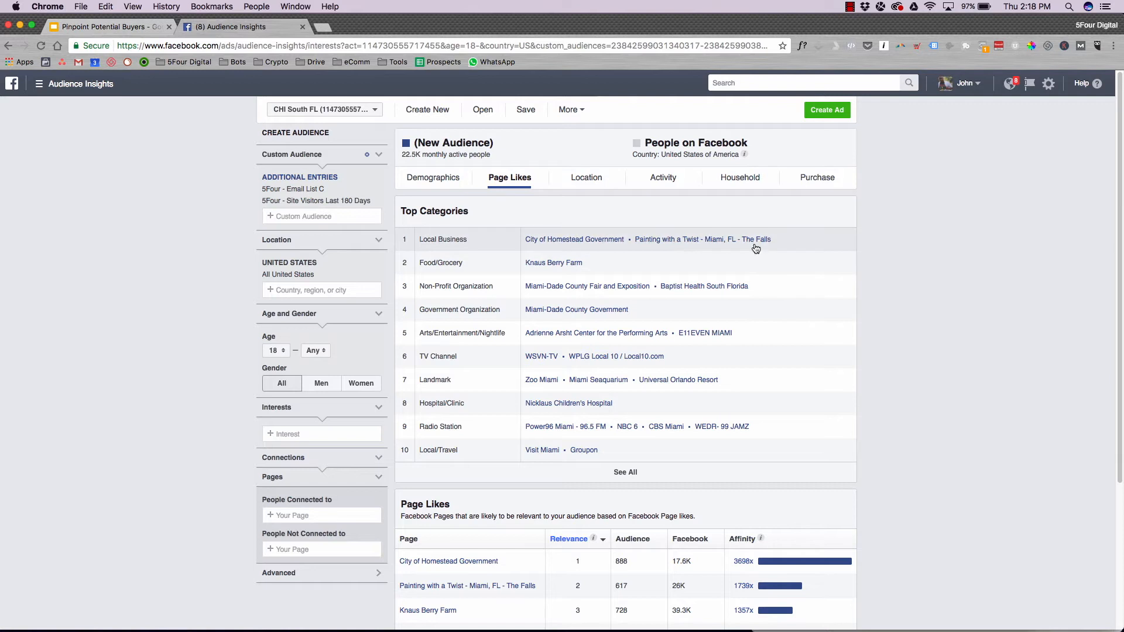
pyautogui.moveTo(913, 338)
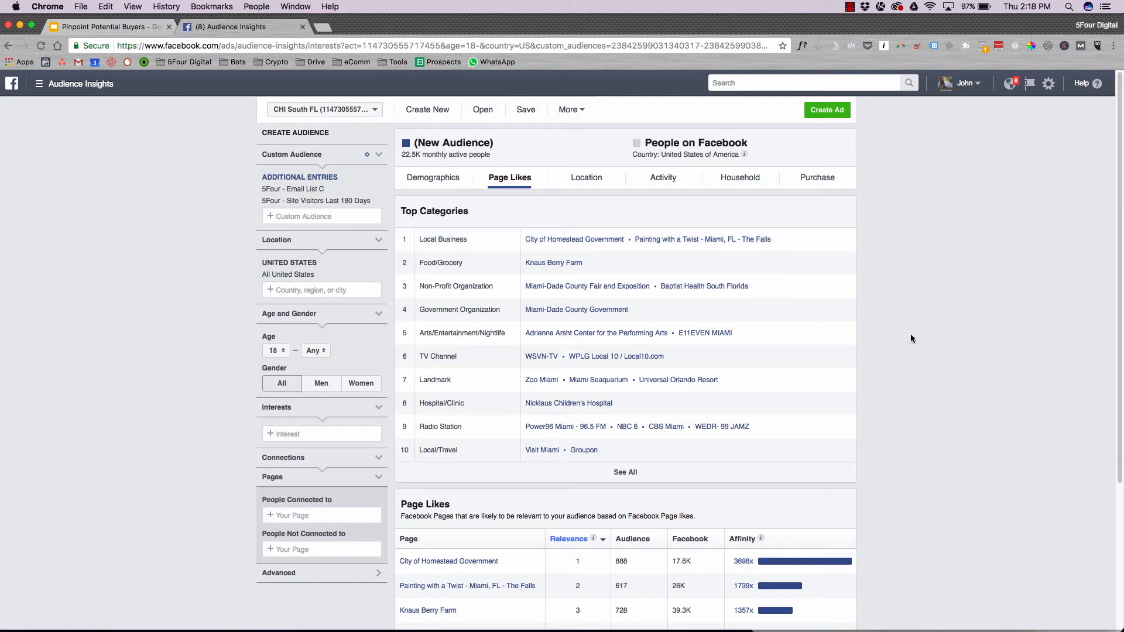
pyautogui.scroll(-3)
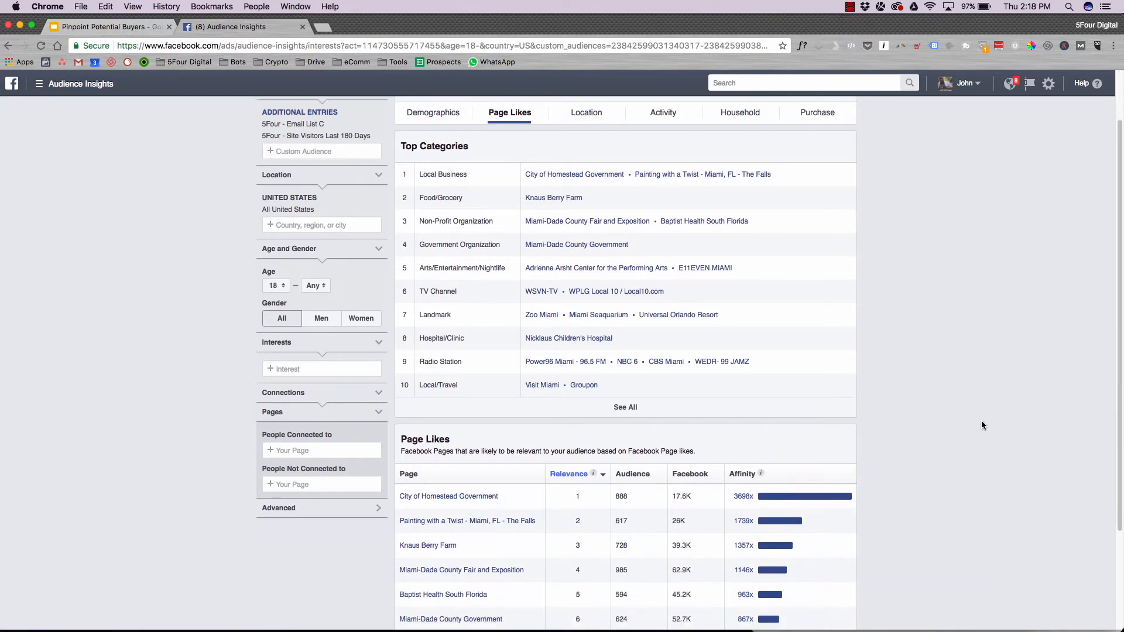
pyautogui.scroll(-3)
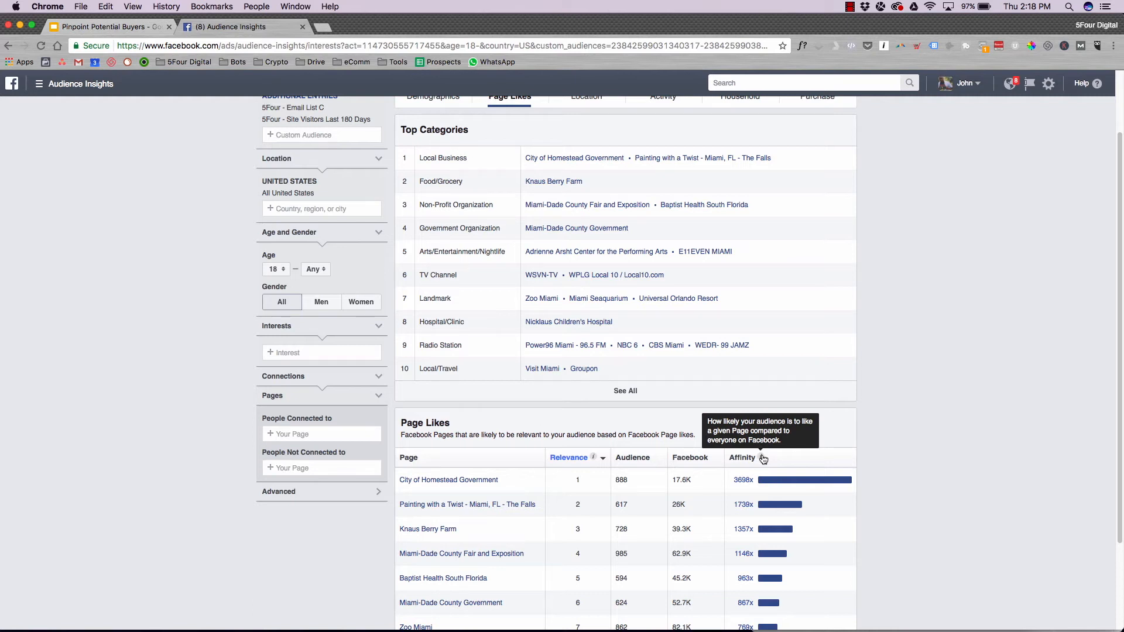
pyautogui.moveTo(881, 482)
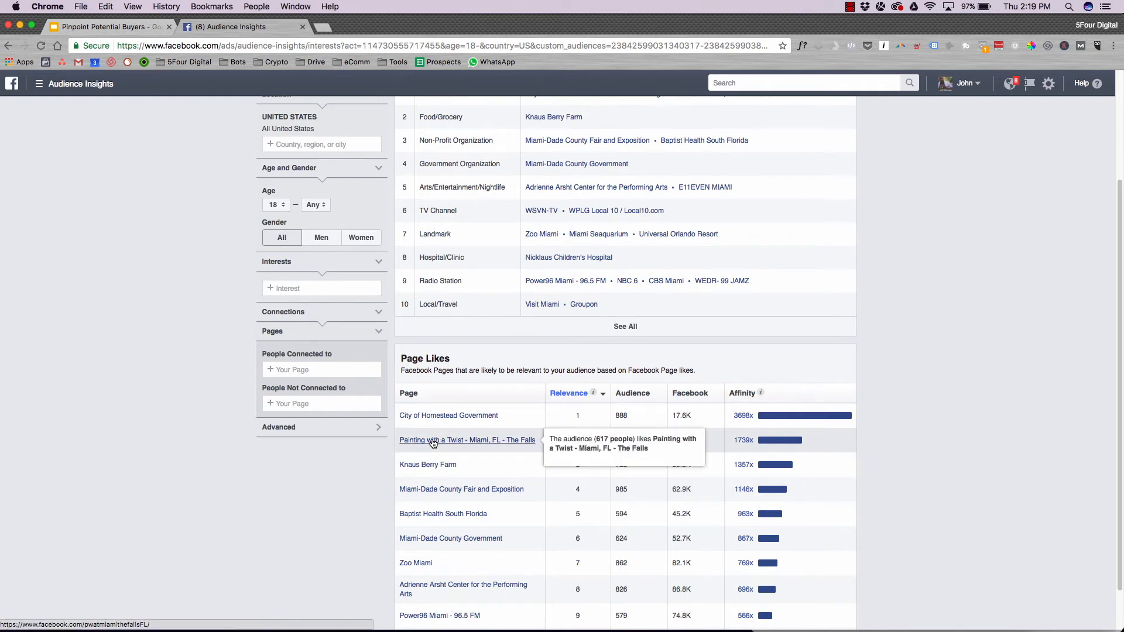
pyautogui.moveTo(462, 488)
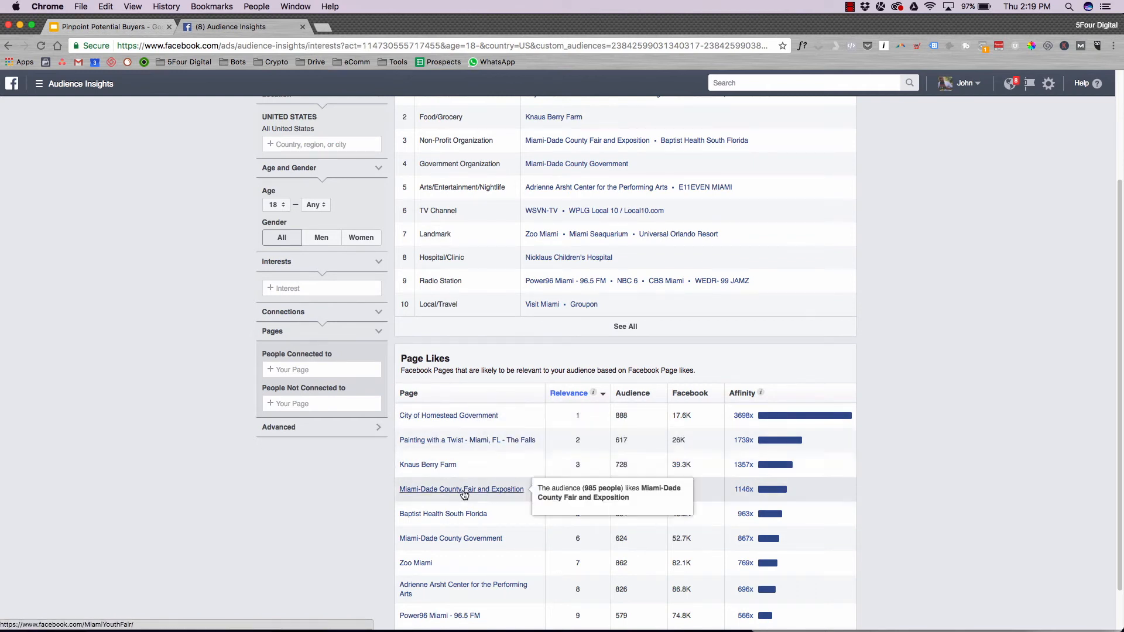
pyautogui.moveTo(774, 471)
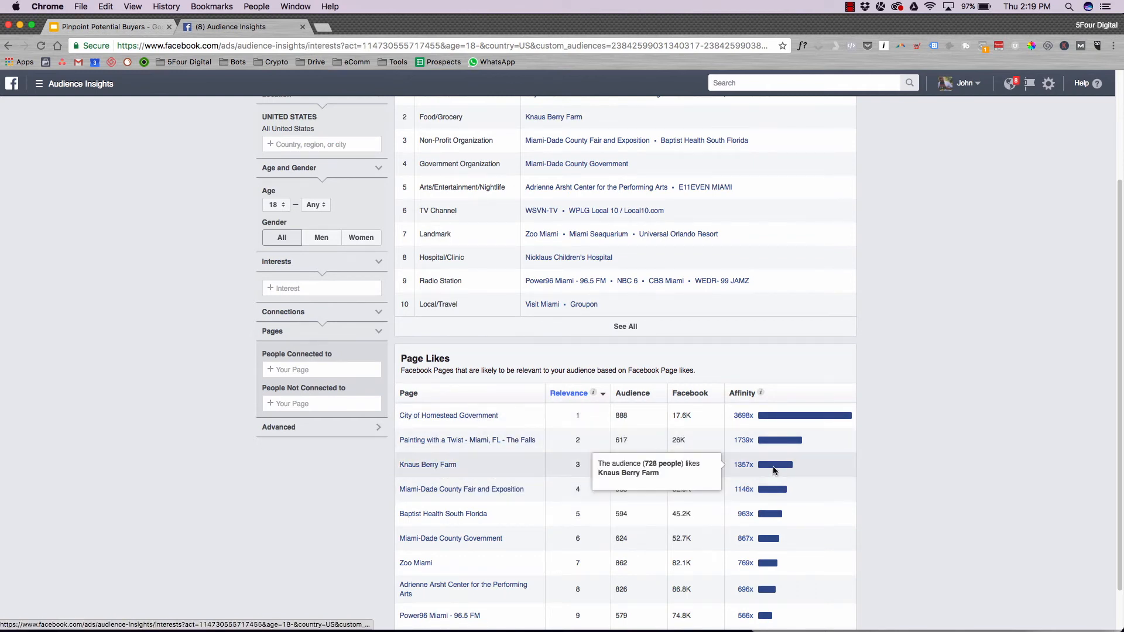
pyautogui.moveTo(744, 421)
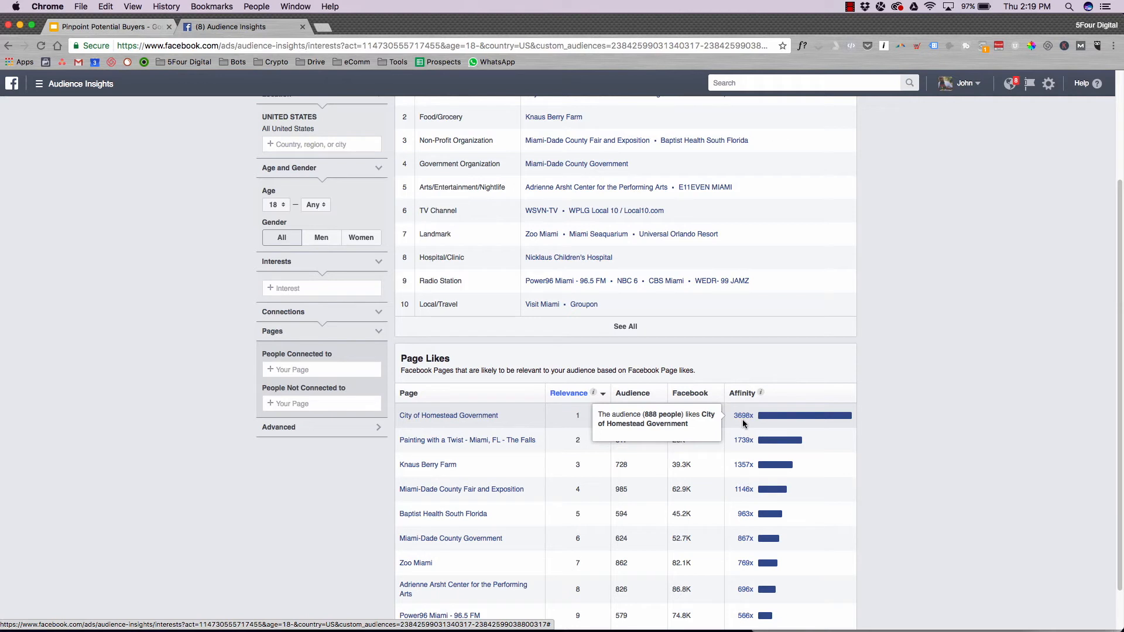
pyautogui.moveTo(491, 454)
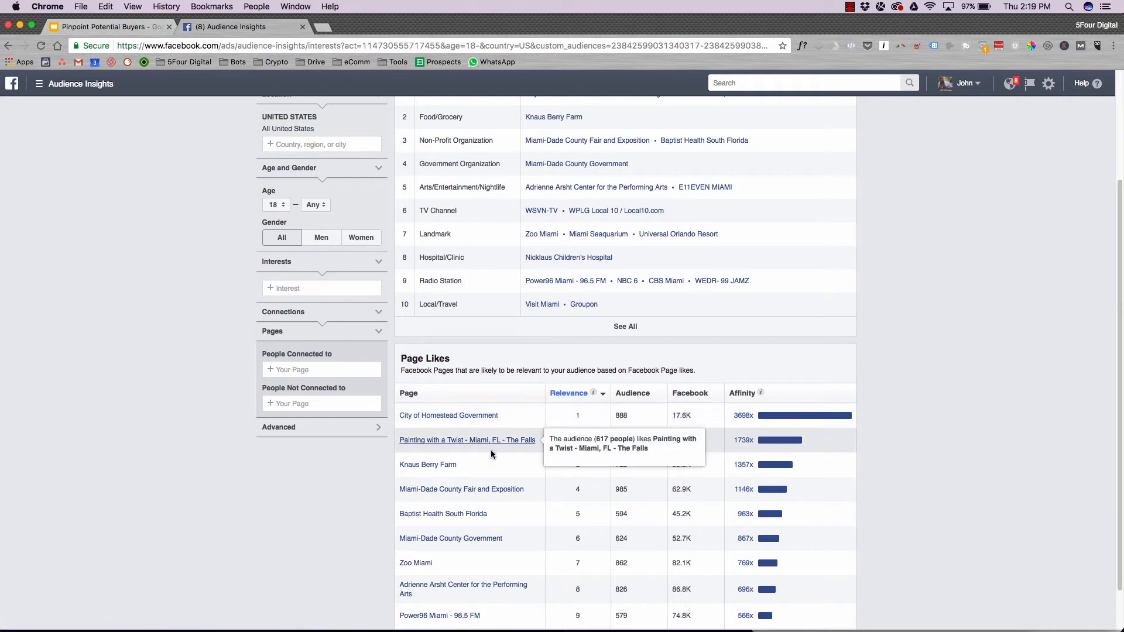
pyautogui.scroll(3)
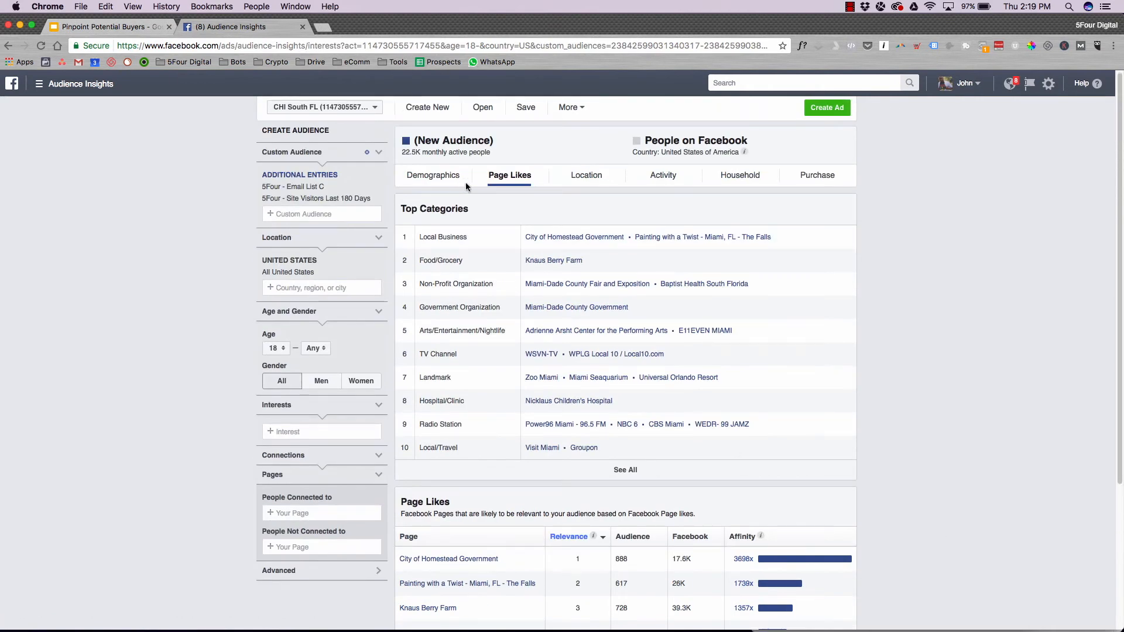
pyautogui.click(585, 177)
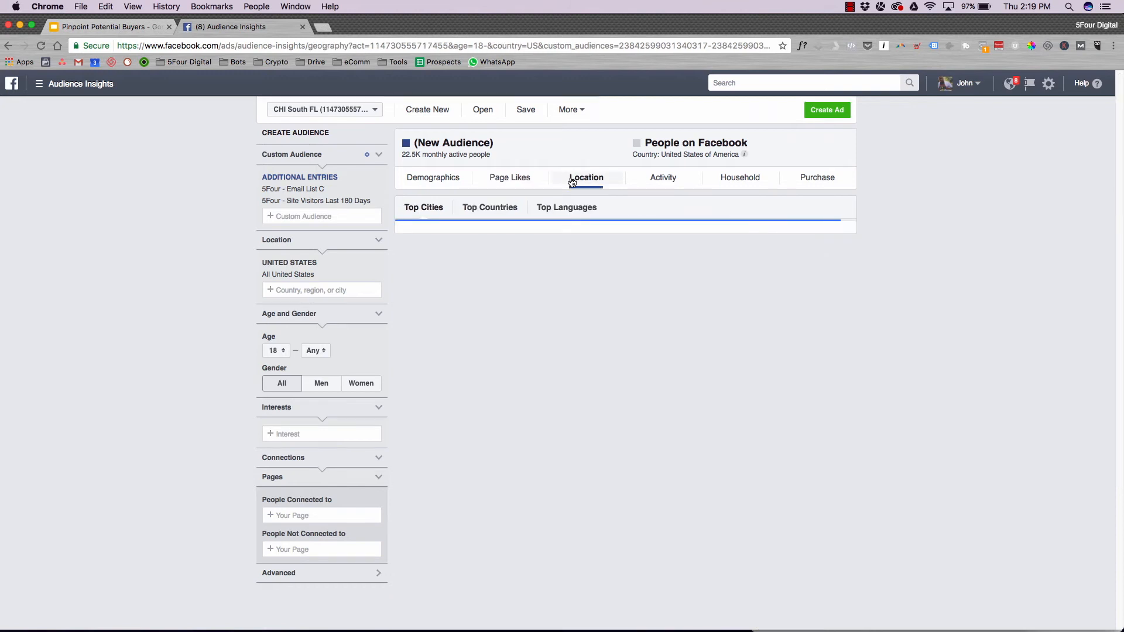
# Step: View top cities Homestead and Miami, then the Activity frequency and device data
pyautogui.click(586, 177)
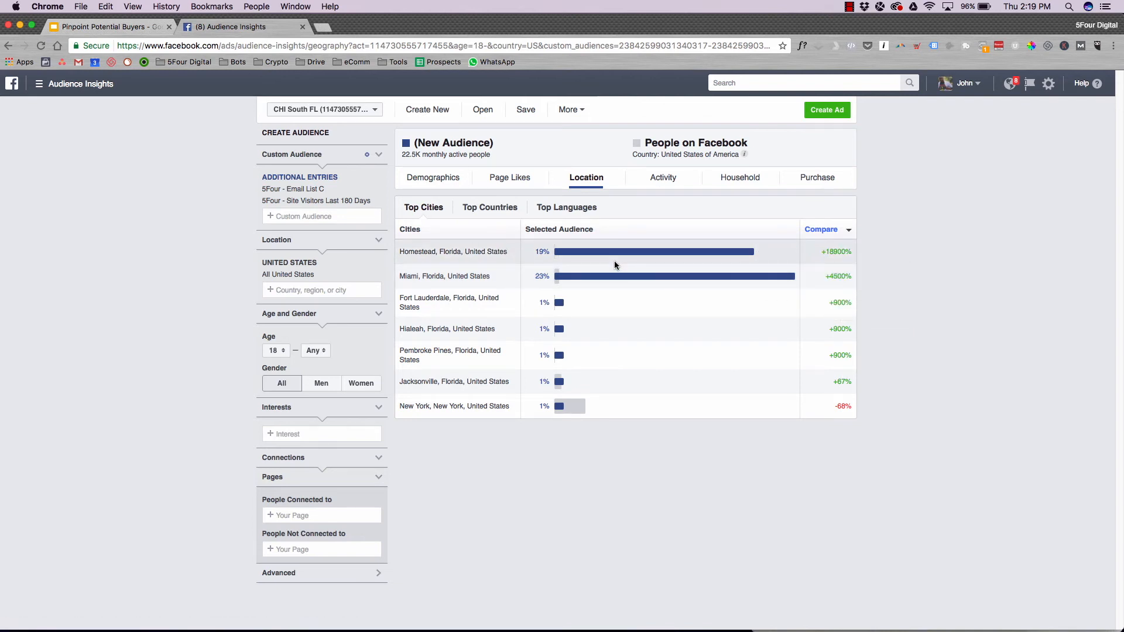
pyautogui.click(662, 177)
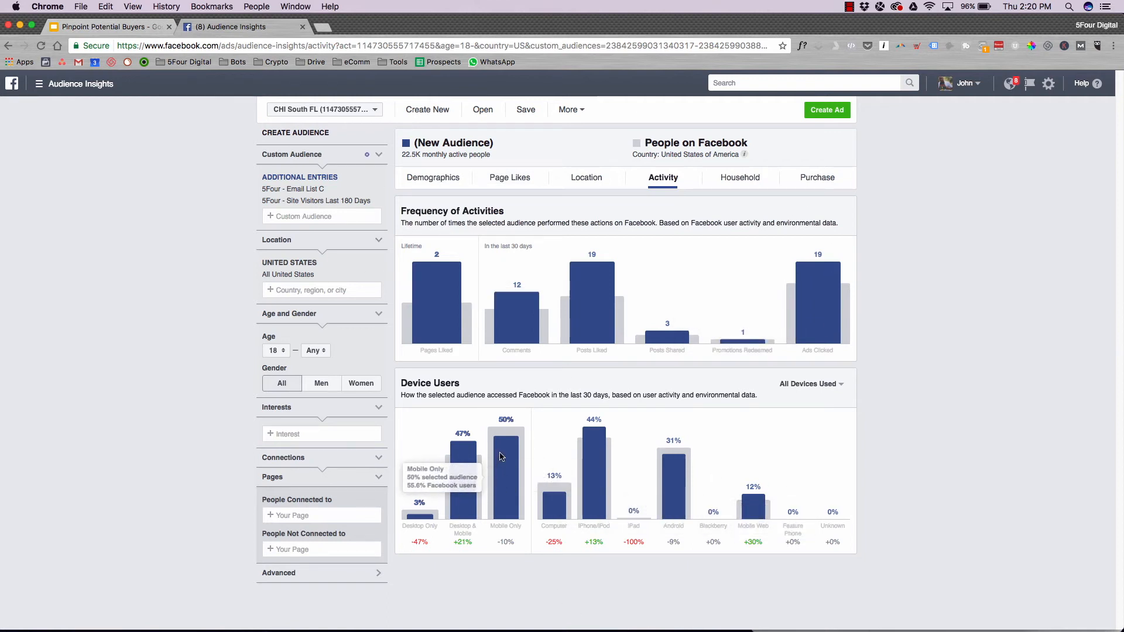
pyautogui.moveTo(495, 480)
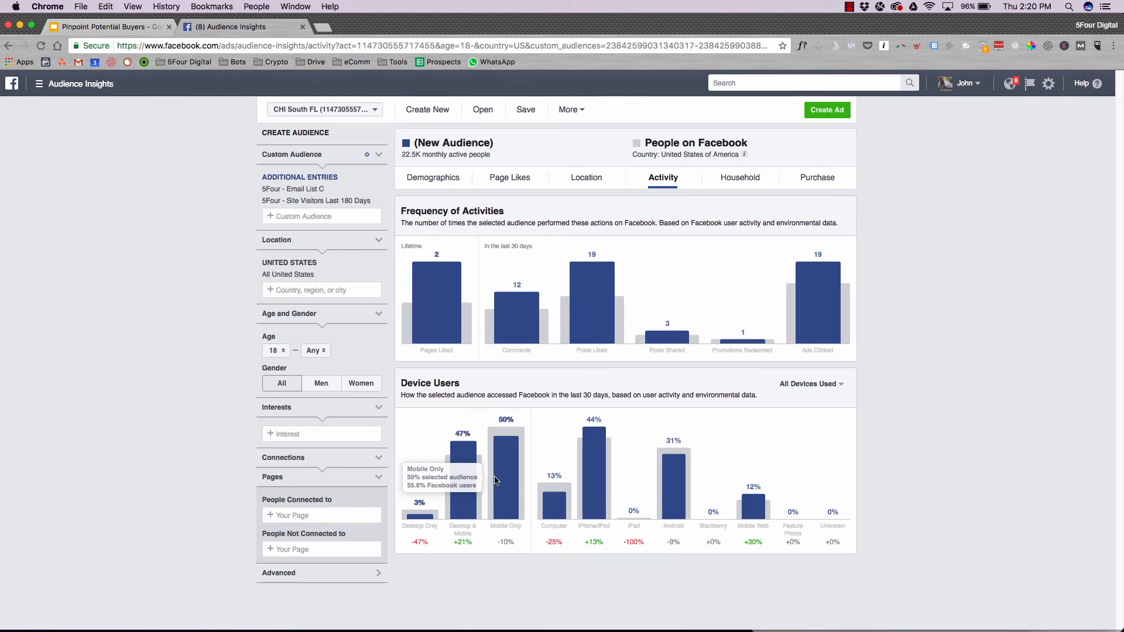
pyautogui.moveTo(591, 482)
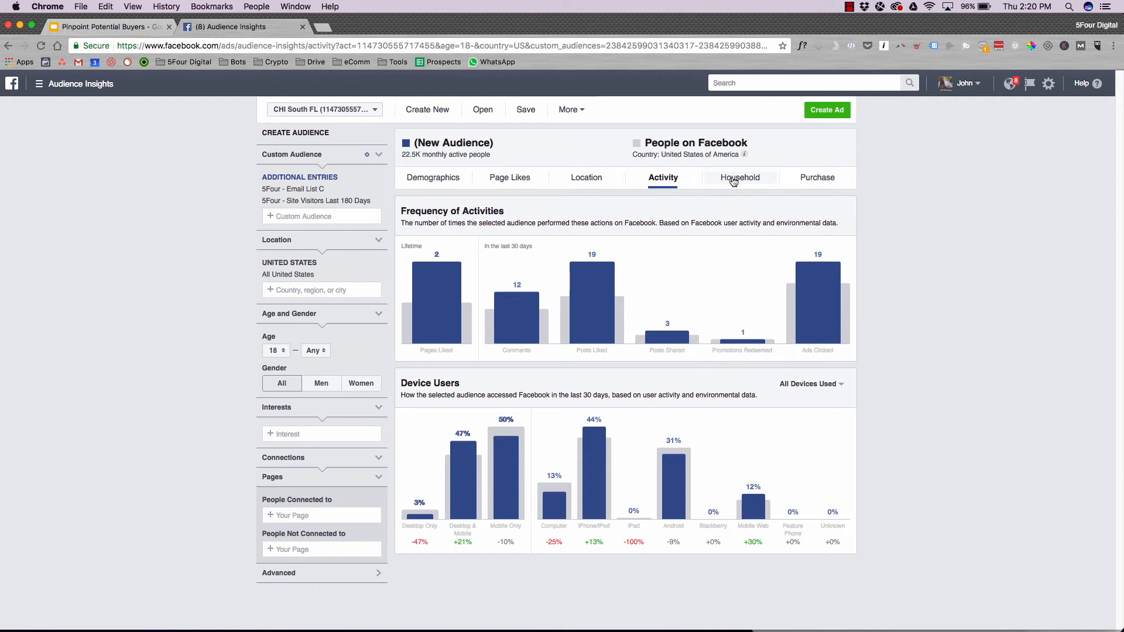
# Step: Scroll the Household charts: income, home ownership, household size, home value, spending methods
pyautogui.click(739, 177)
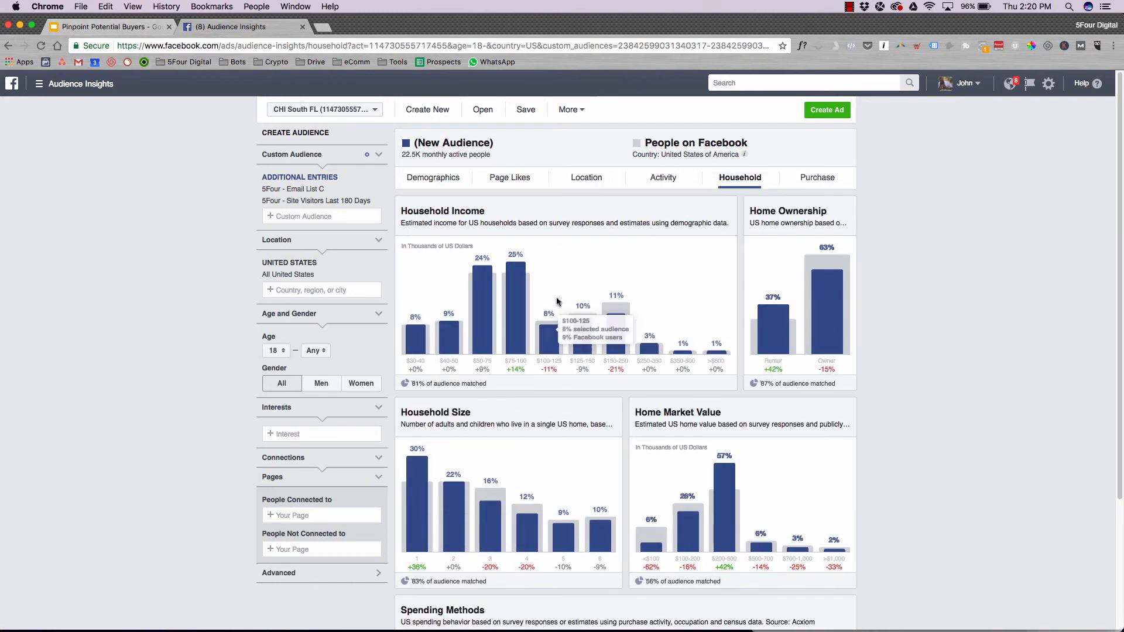
pyautogui.moveTo(497, 340)
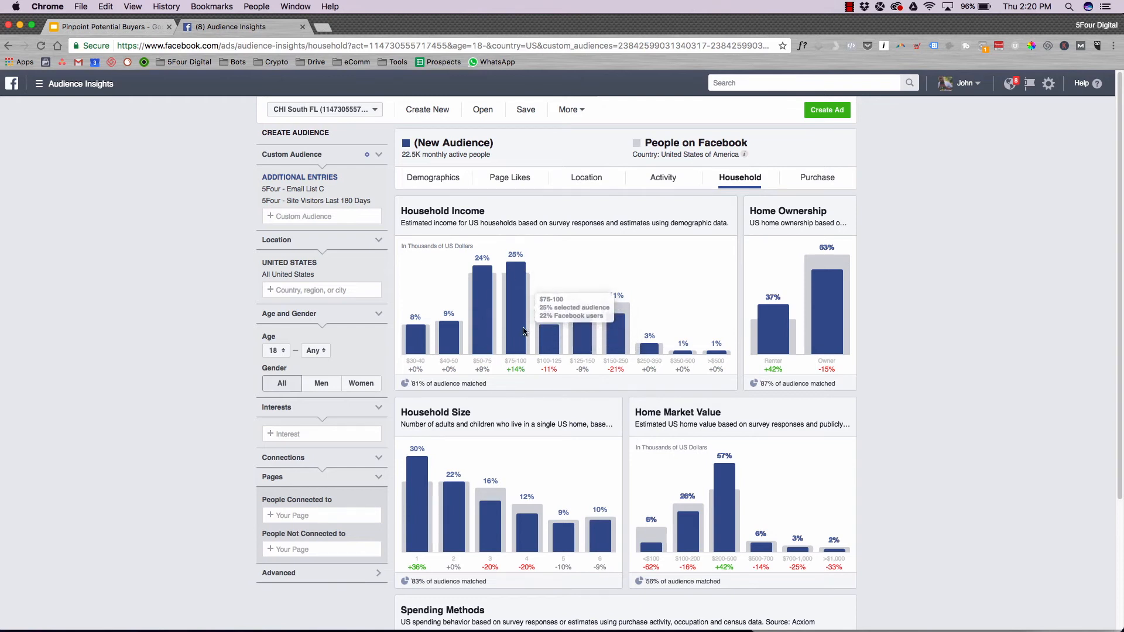
pyautogui.moveTo(509, 277)
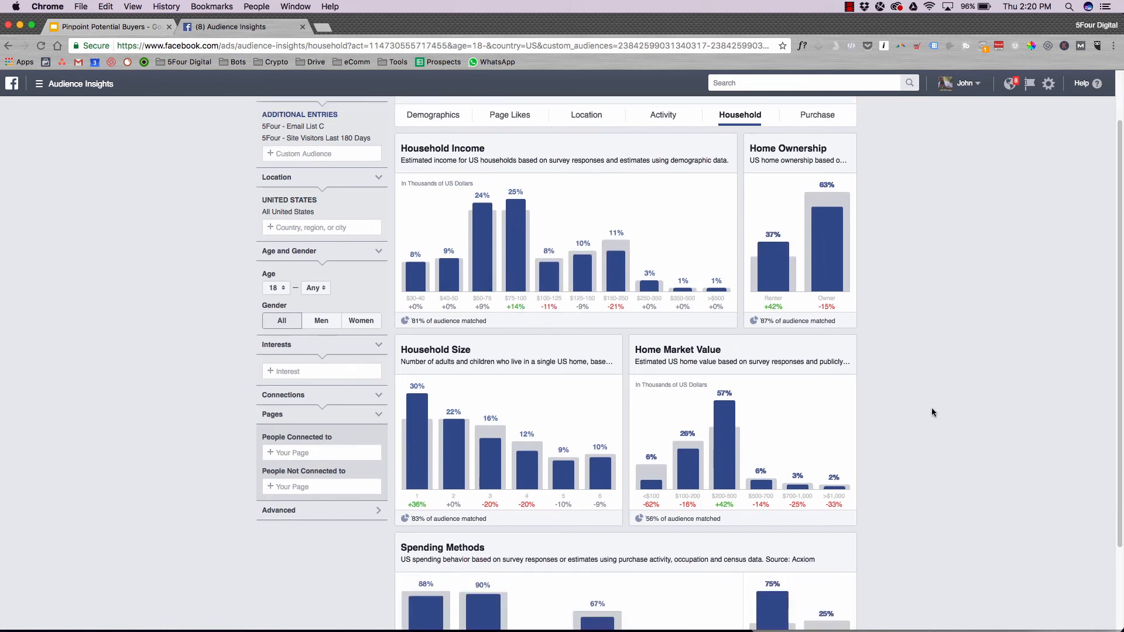
pyautogui.scroll(-3)
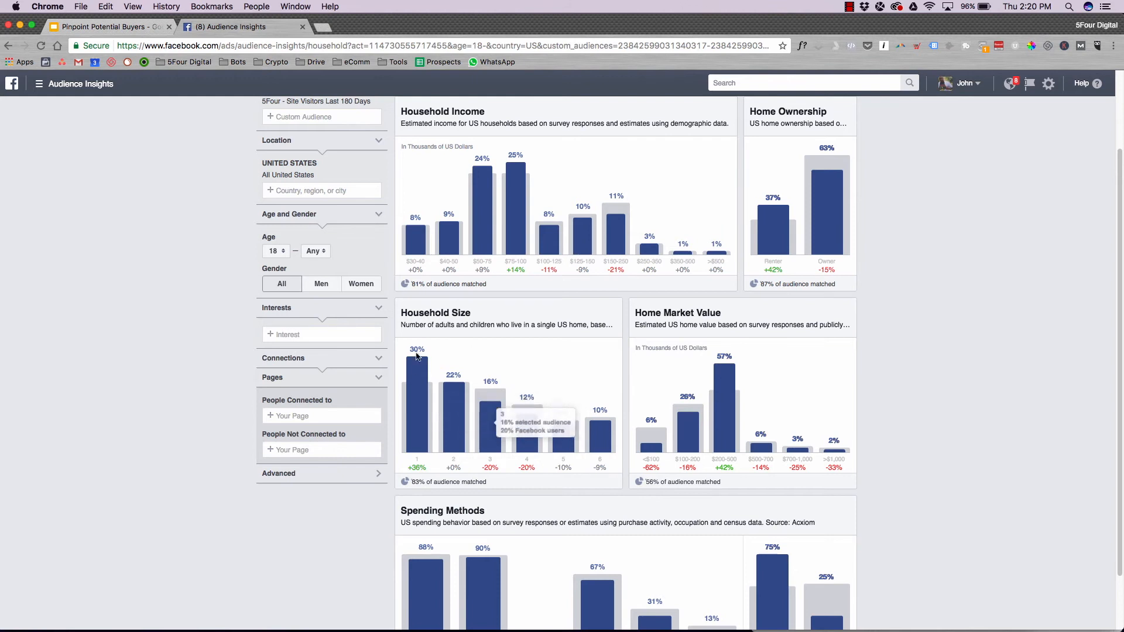
pyautogui.scroll(-3)
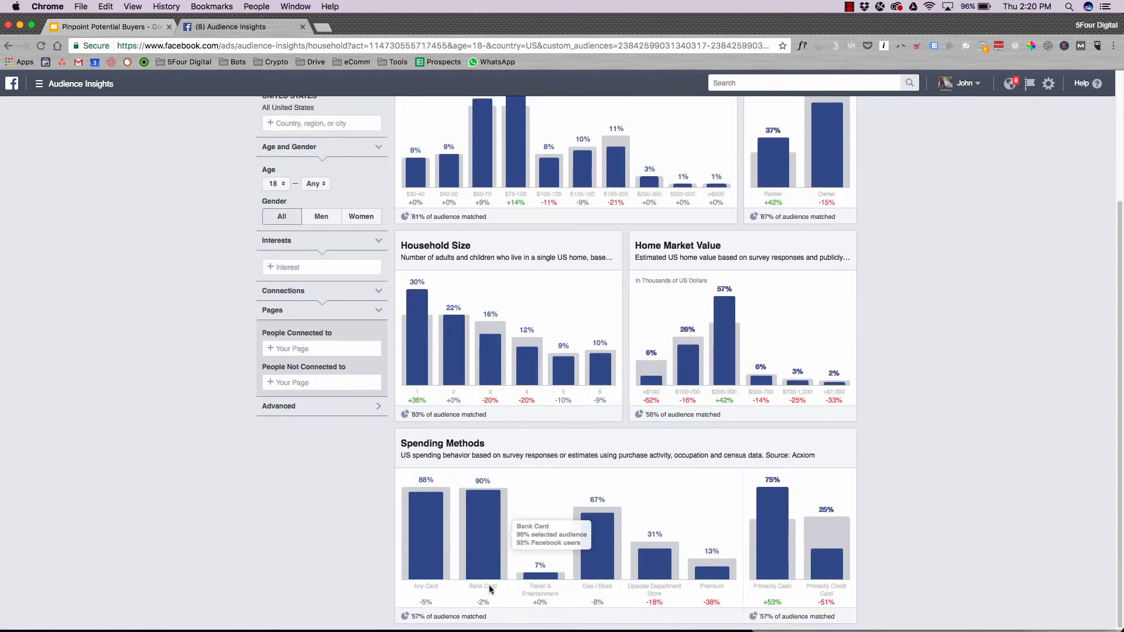
pyautogui.moveTo(440, 500)
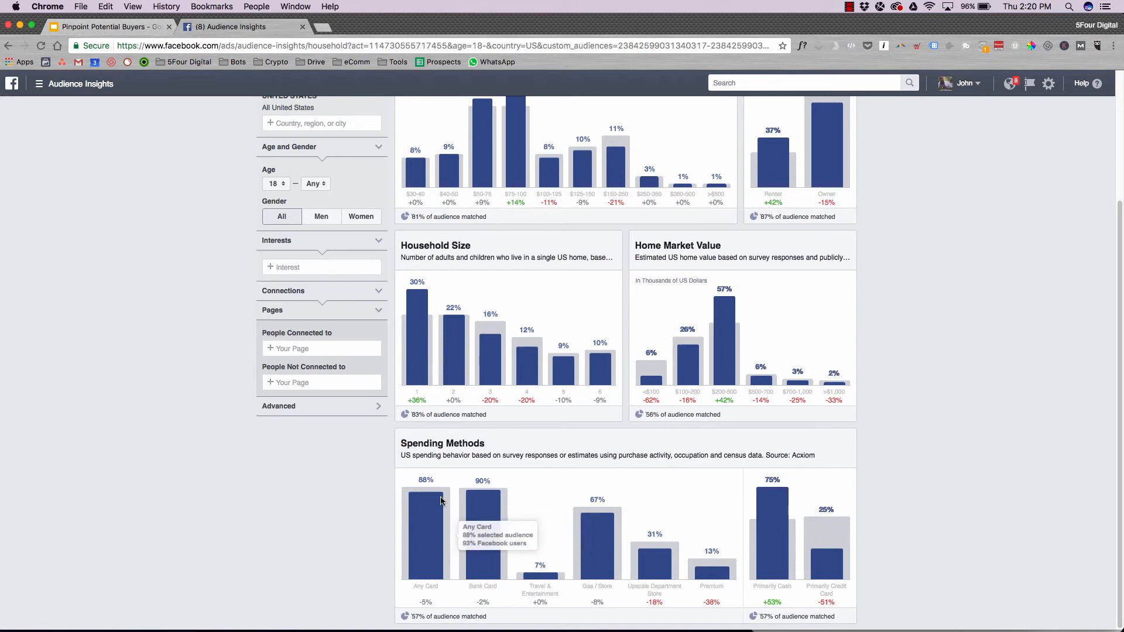
pyautogui.scroll(3)
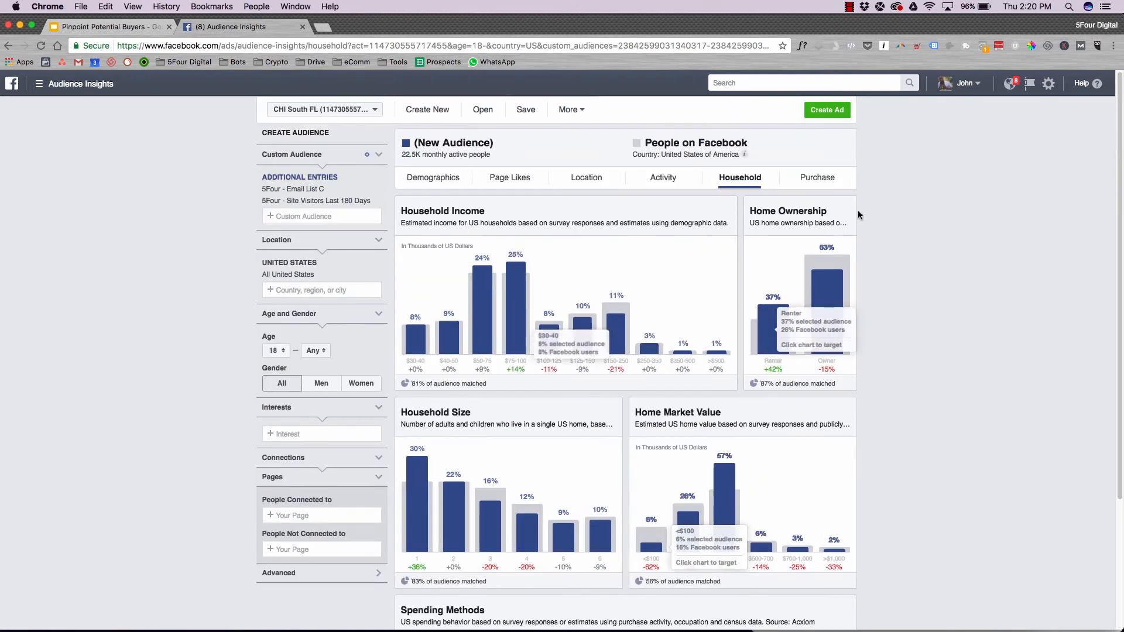
# Step: View retail spending, online purchases and purchase behavior on the Purchase tab
pyautogui.click(817, 177)
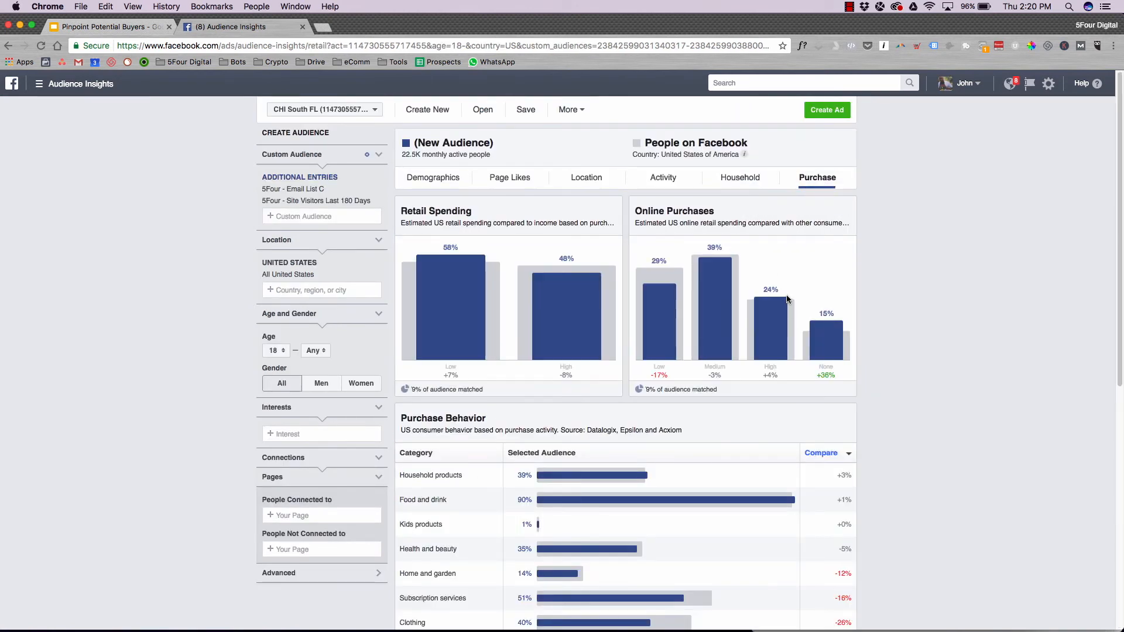
pyautogui.moveTo(451, 301)
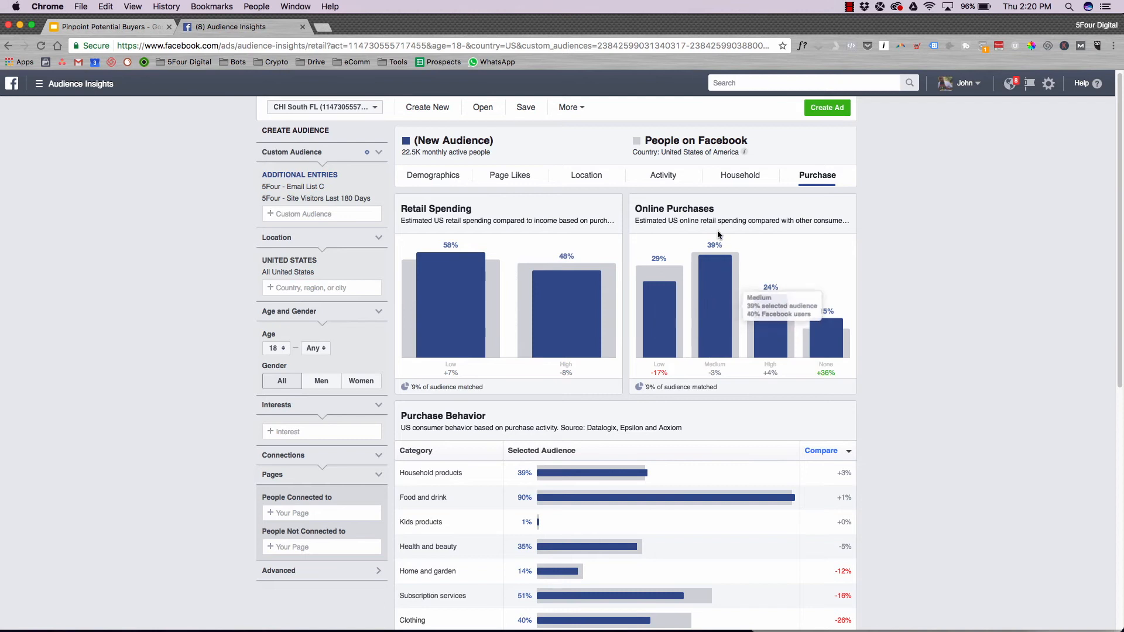
pyautogui.moveTo(718, 249)
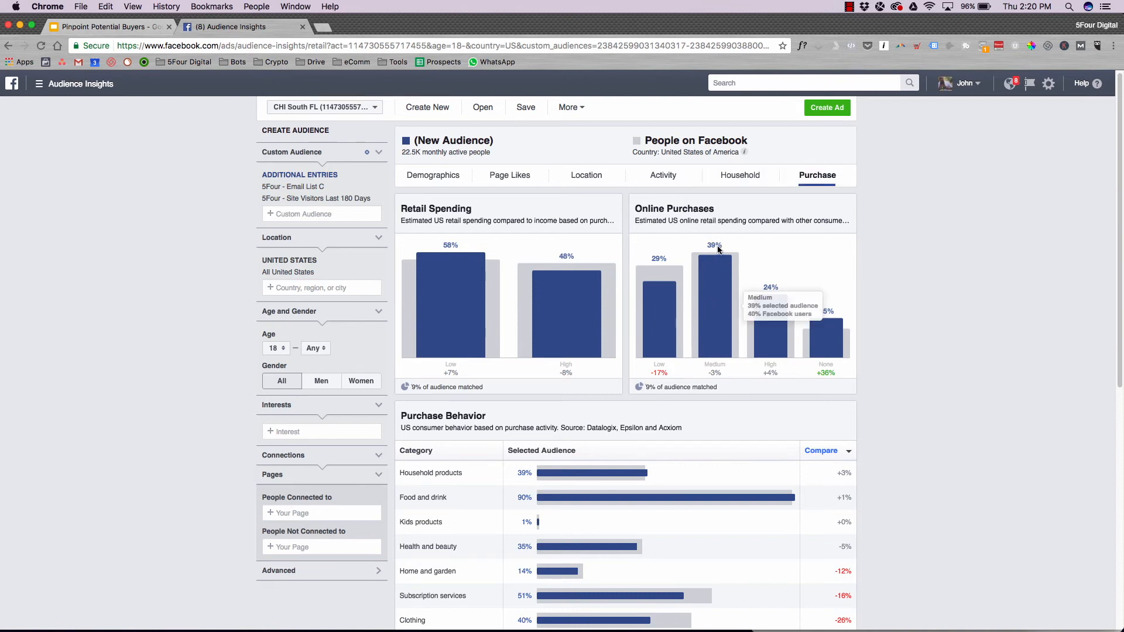
pyautogui.moveTo(948, 451)
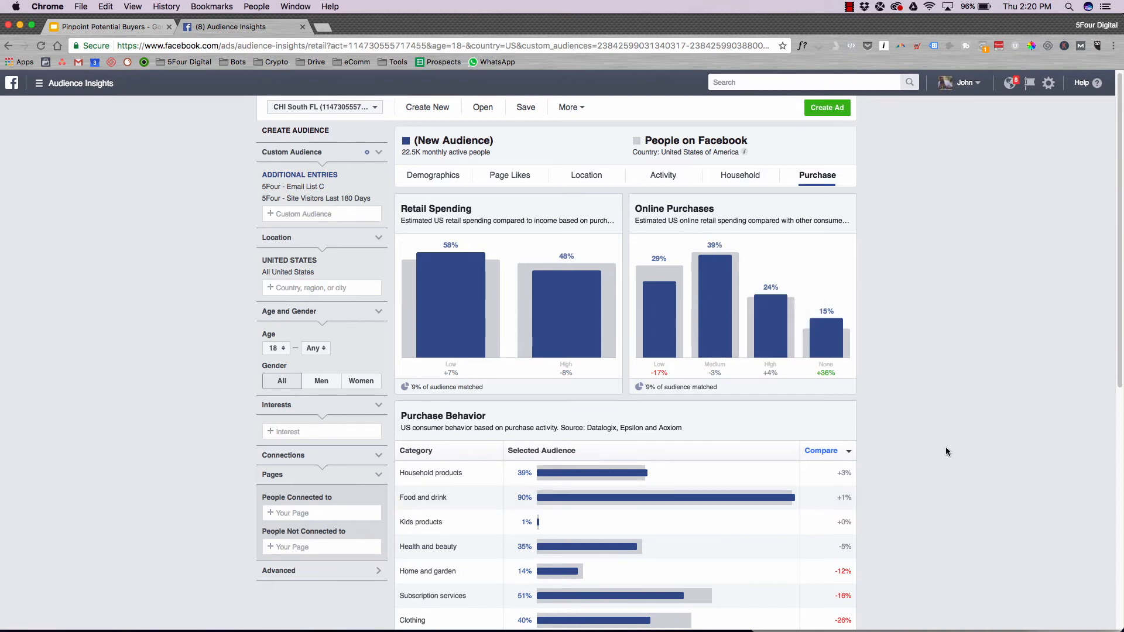
pyautogui.scroll(-3)
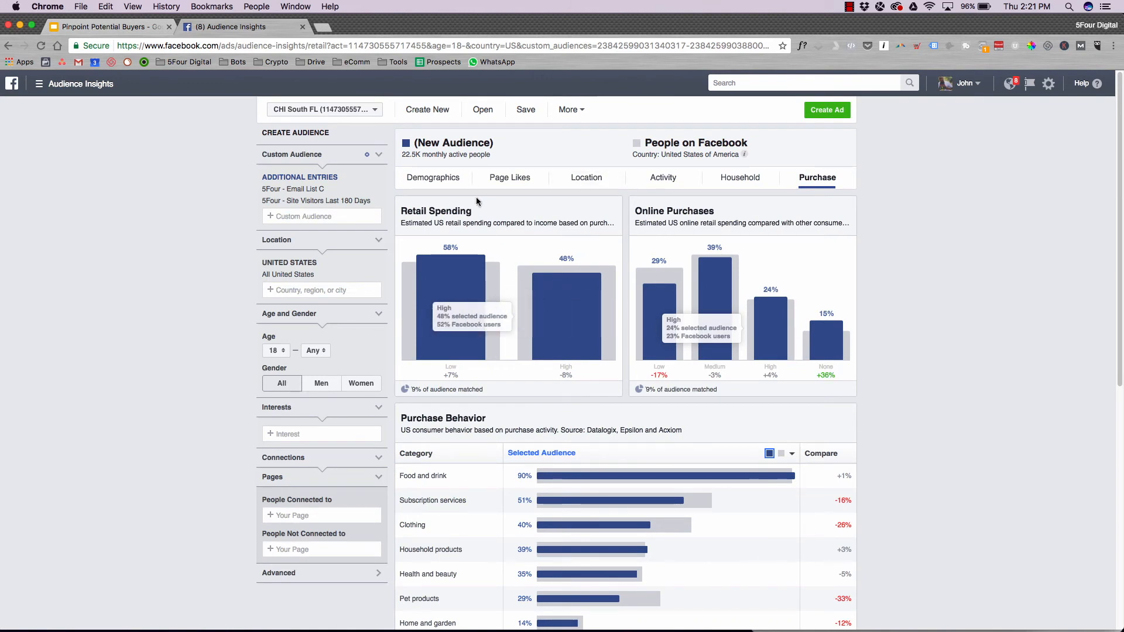
pyautogui.moveTo(894, 246)
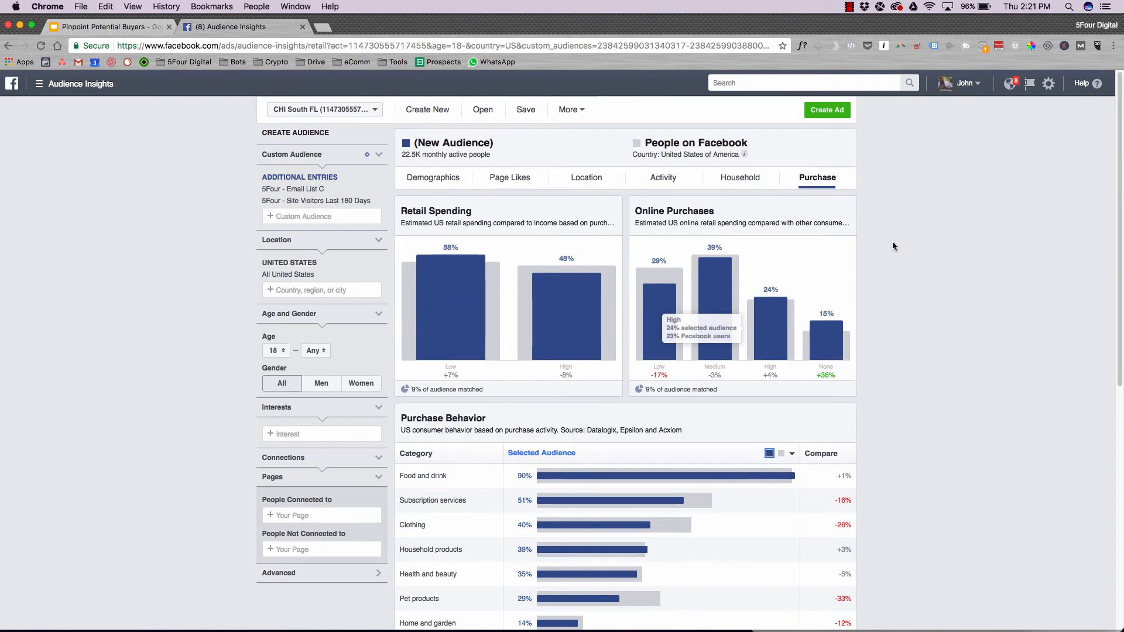
pyautogui.moveTo(873, 558)
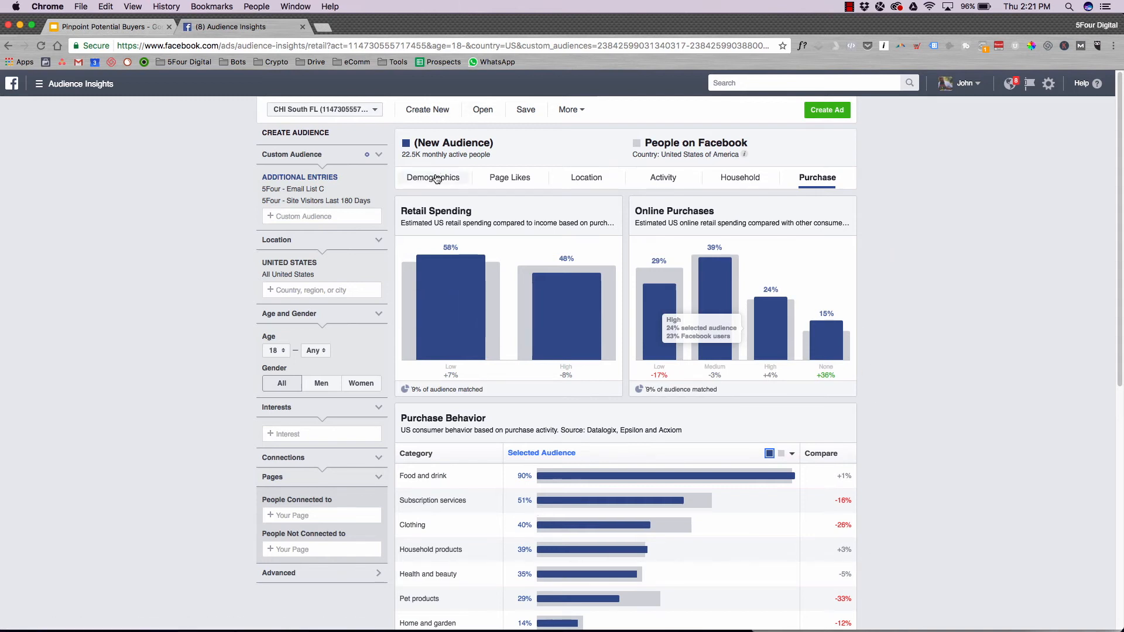
# Step: Revisit the Demographics tab's lifestyle, relationship and education data
pyautogui.click(432, 177)
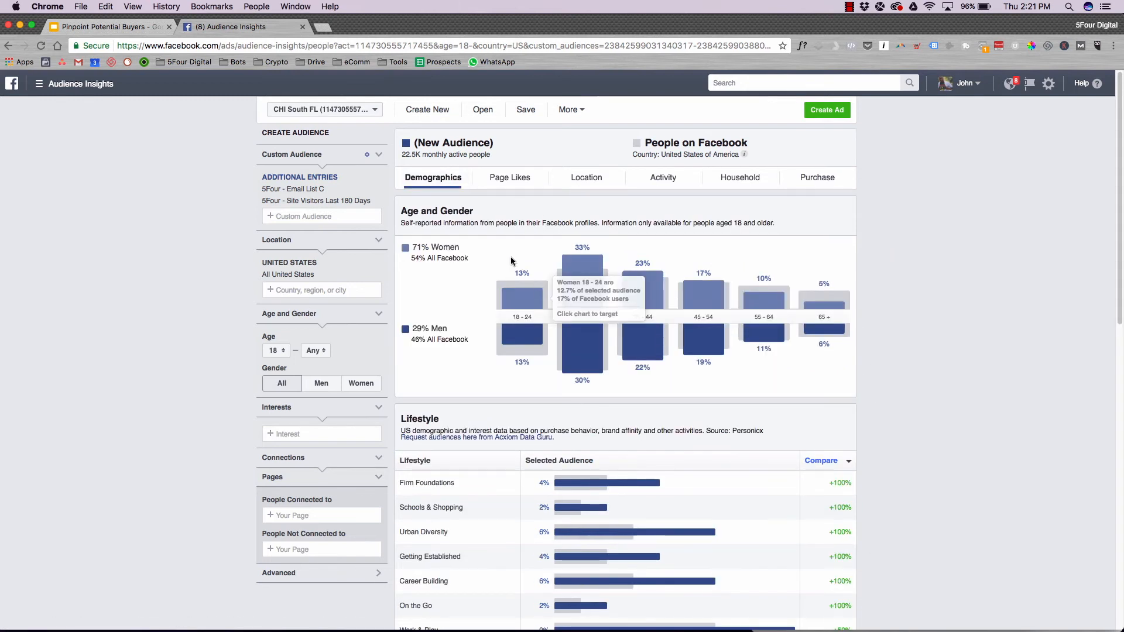
pyautogui.scroll(-3)
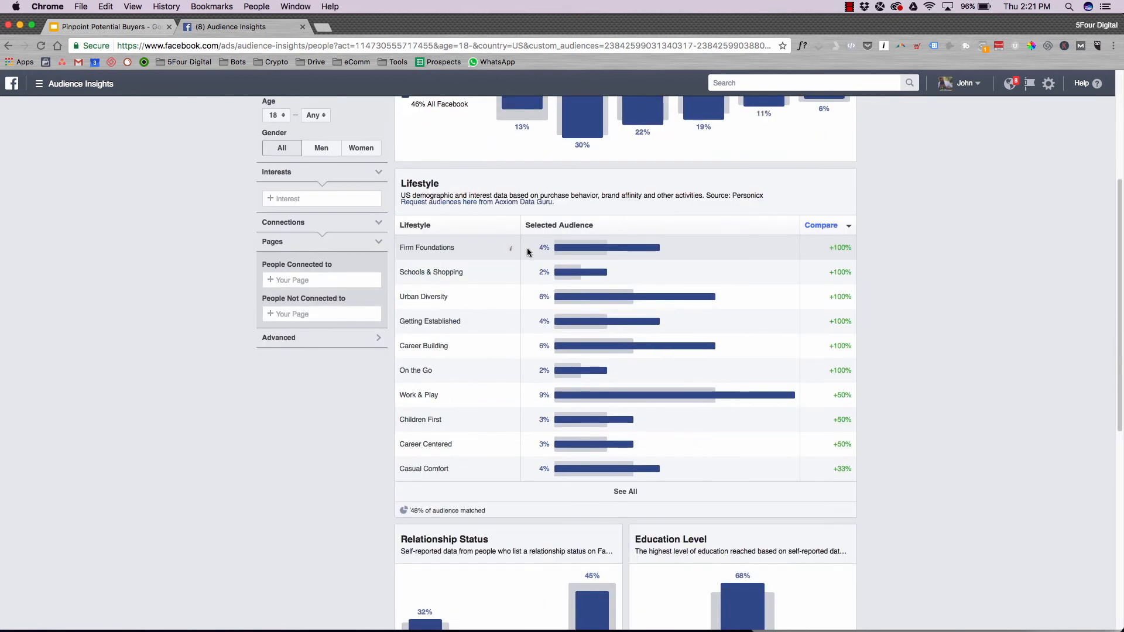
pyautogui.moveTo(527, 264)
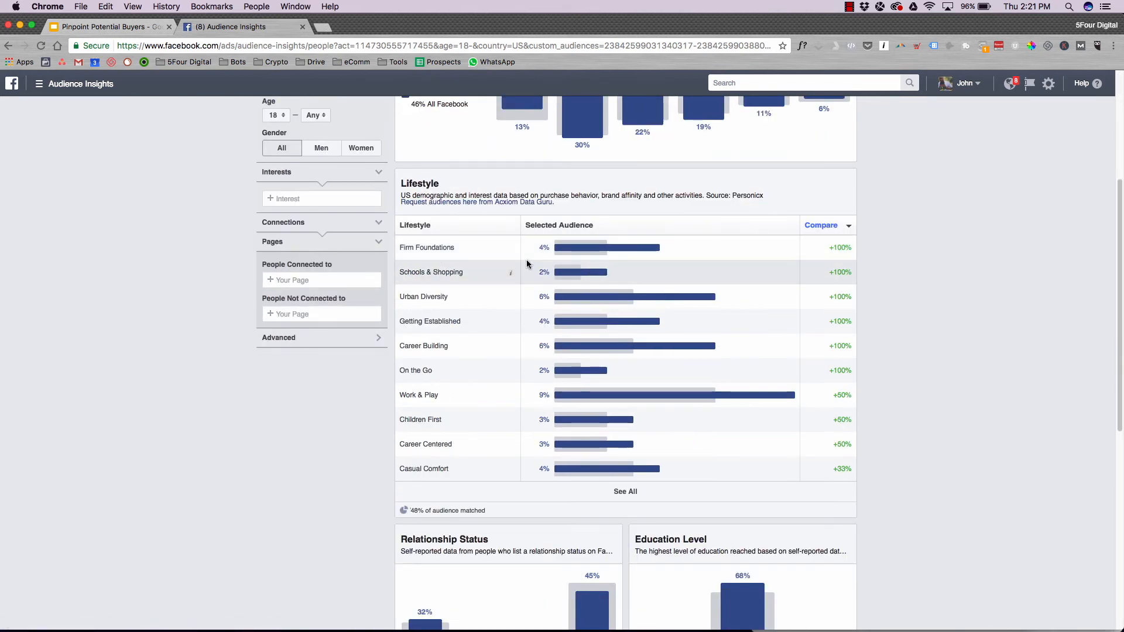
pyautogui.scroll(-3)
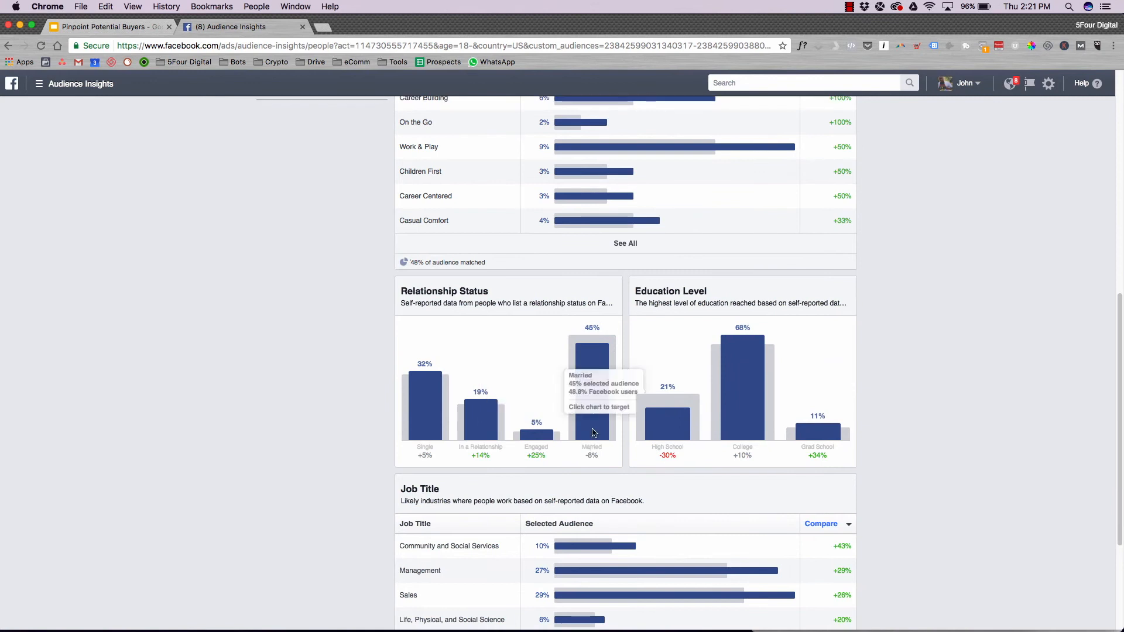
pyautogui.moveTo(582, 392)
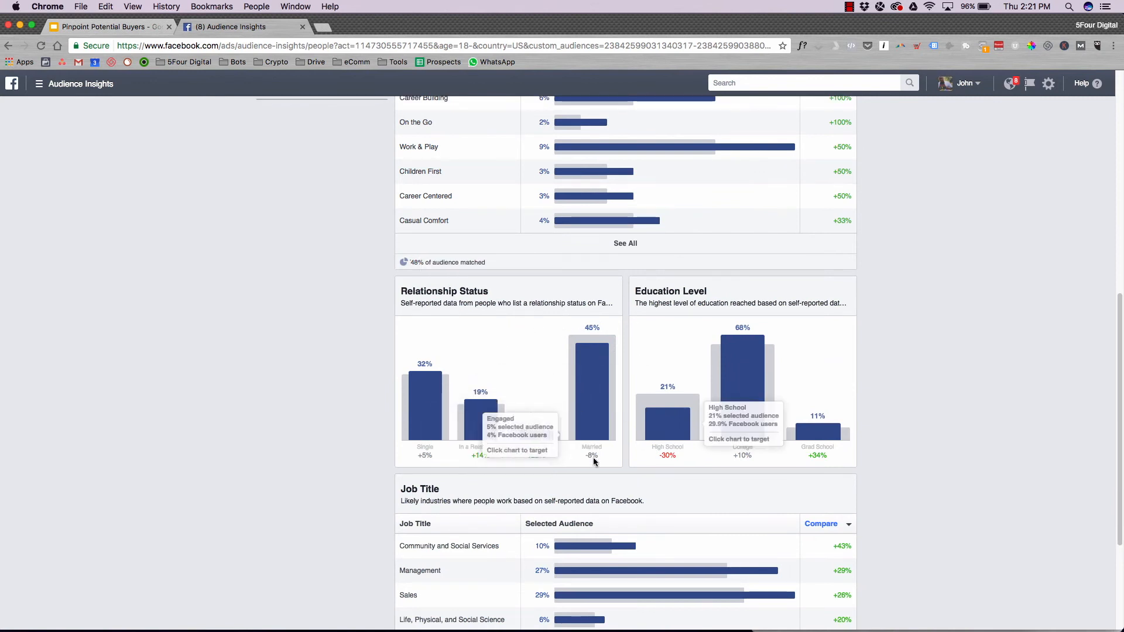
# Step: Revisit page likes, ending on Location with Homestead and Miami as top cities
pyautogui.click(509, 177)
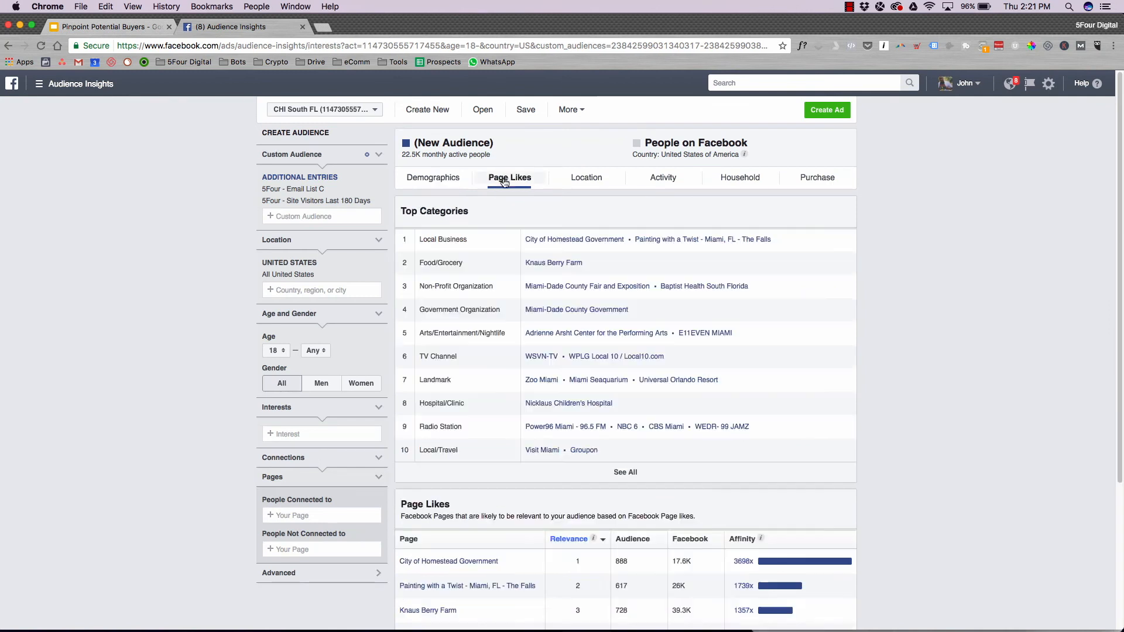
pyautogui.scroll(-3)
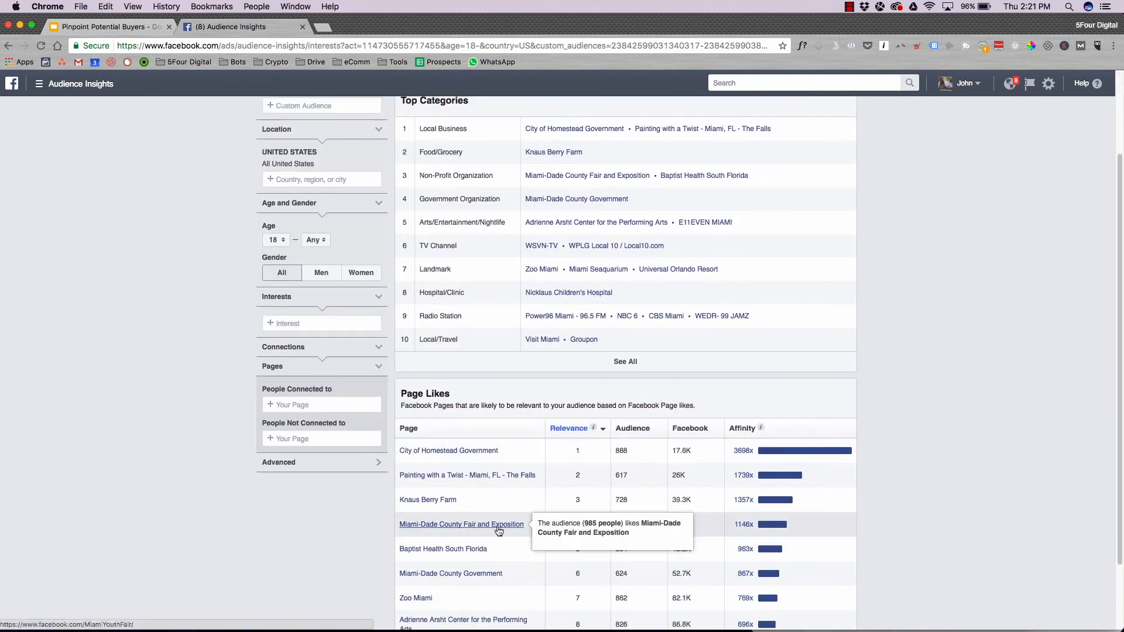
pyautogui.moveTo(430, 458)
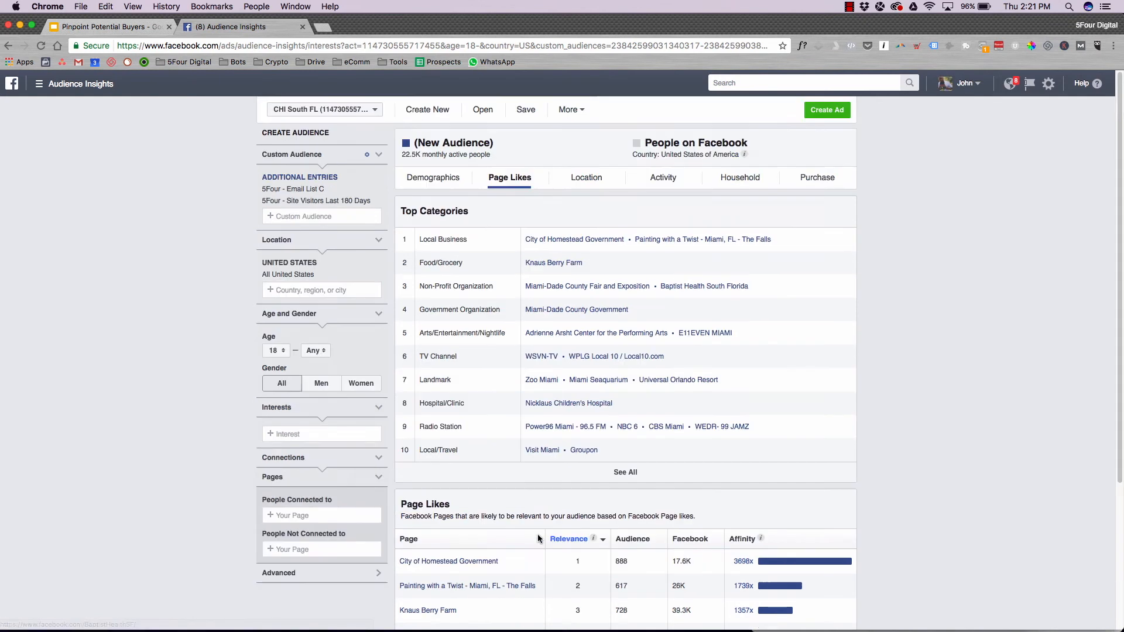
pyautogui.click(586, 177)
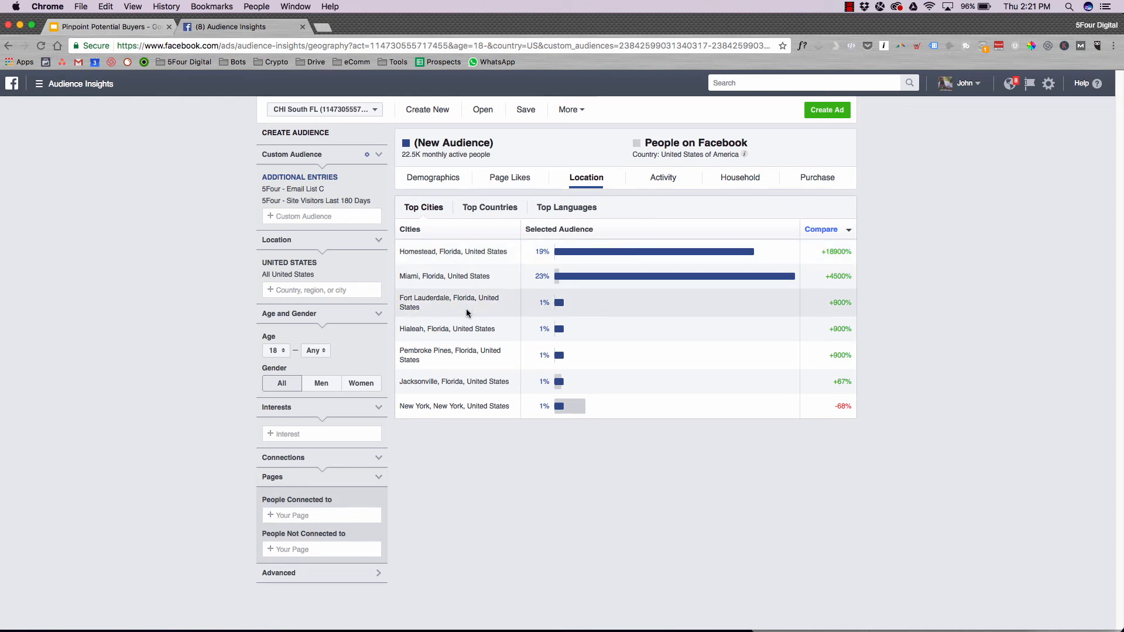
pyautogui.moveTo(662, 177)
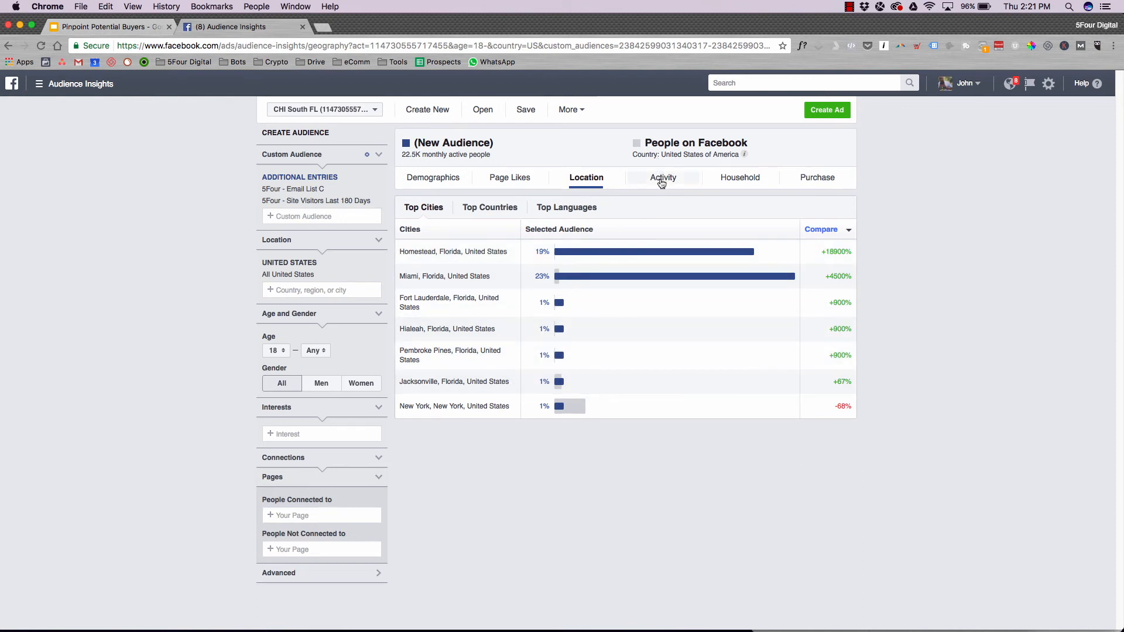
# Step: Check Activity, then scroll the Household income, ownership, size and home value charts
pyautogui.click(662, 177)
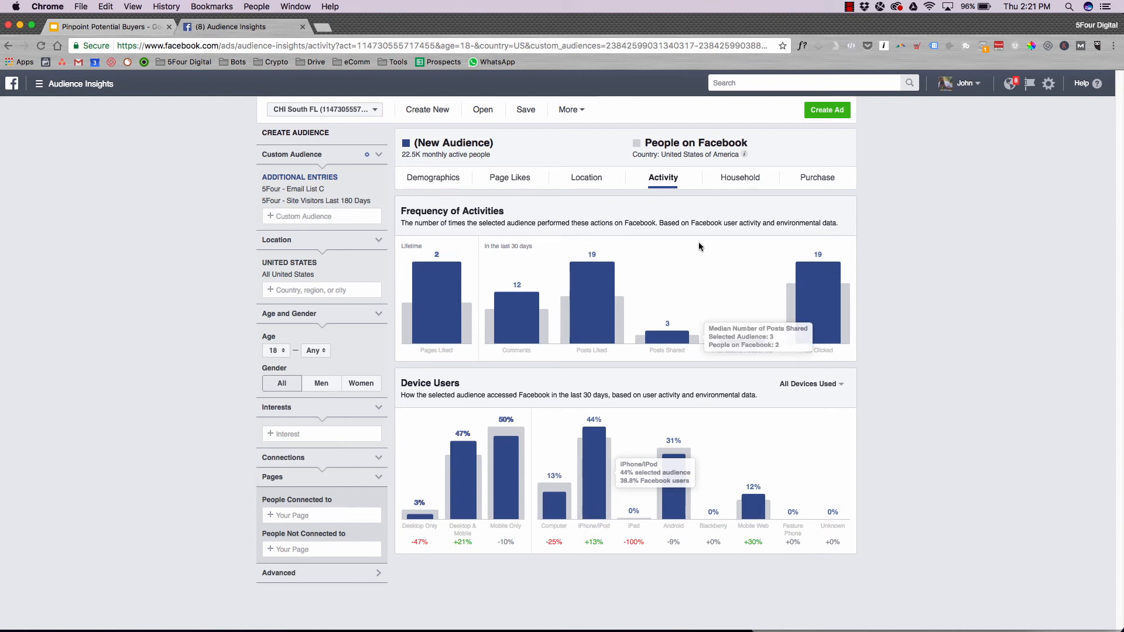
pyautogui.click(740, 177)
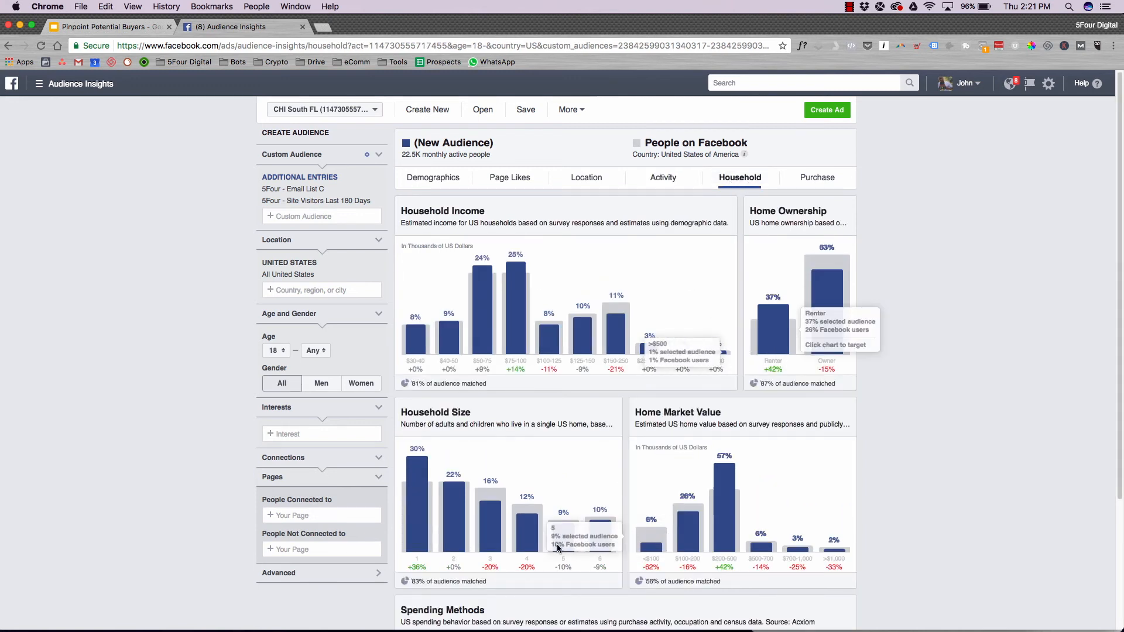
pyautogui.moveTo(558, 545)
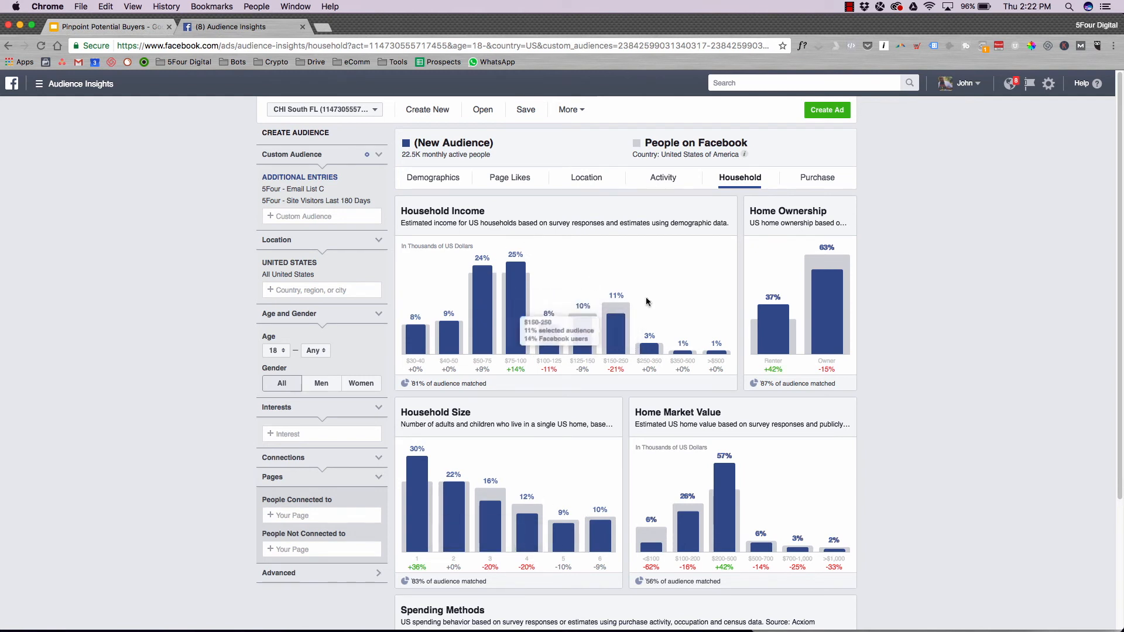
pyautogui.scroll(-3)
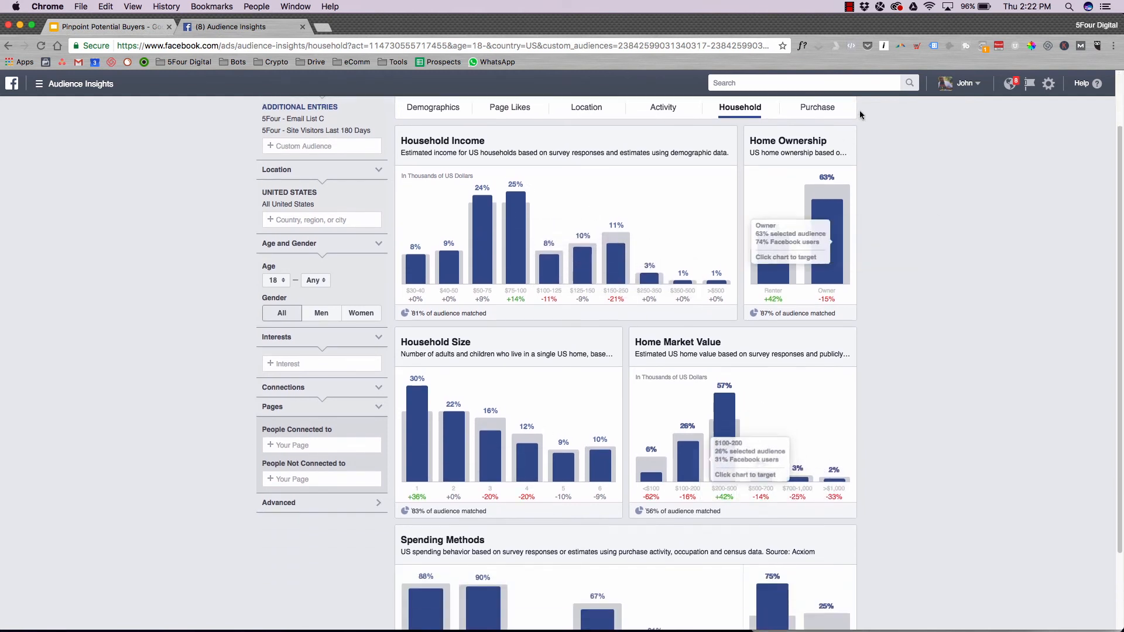
pyautogui.moveTo(837, 199)
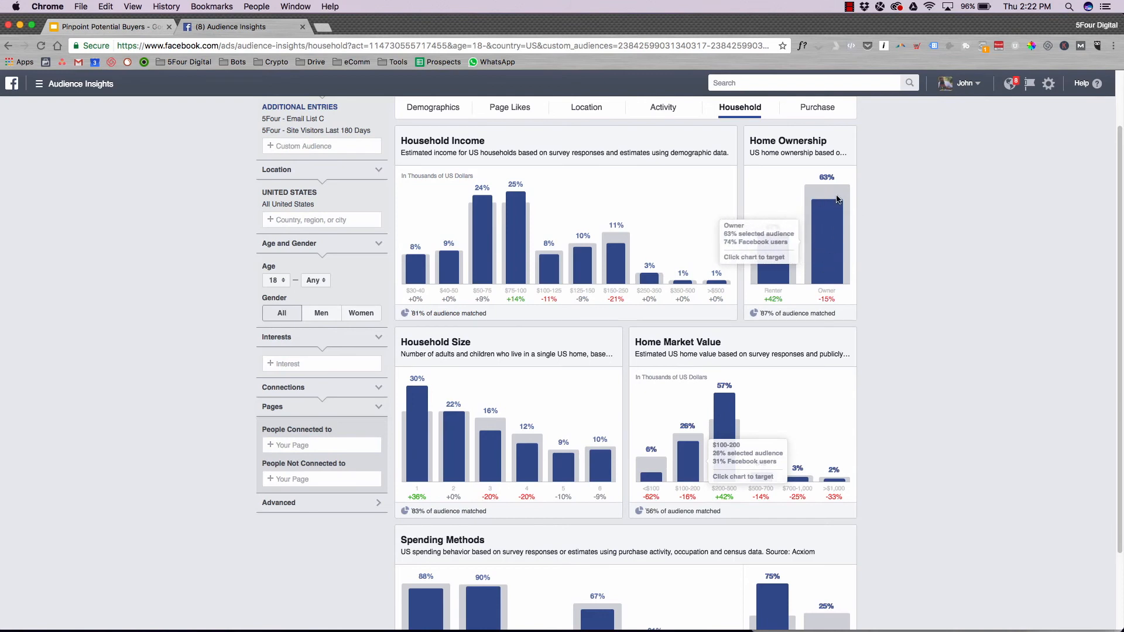
pyautogui.scroll(-3)
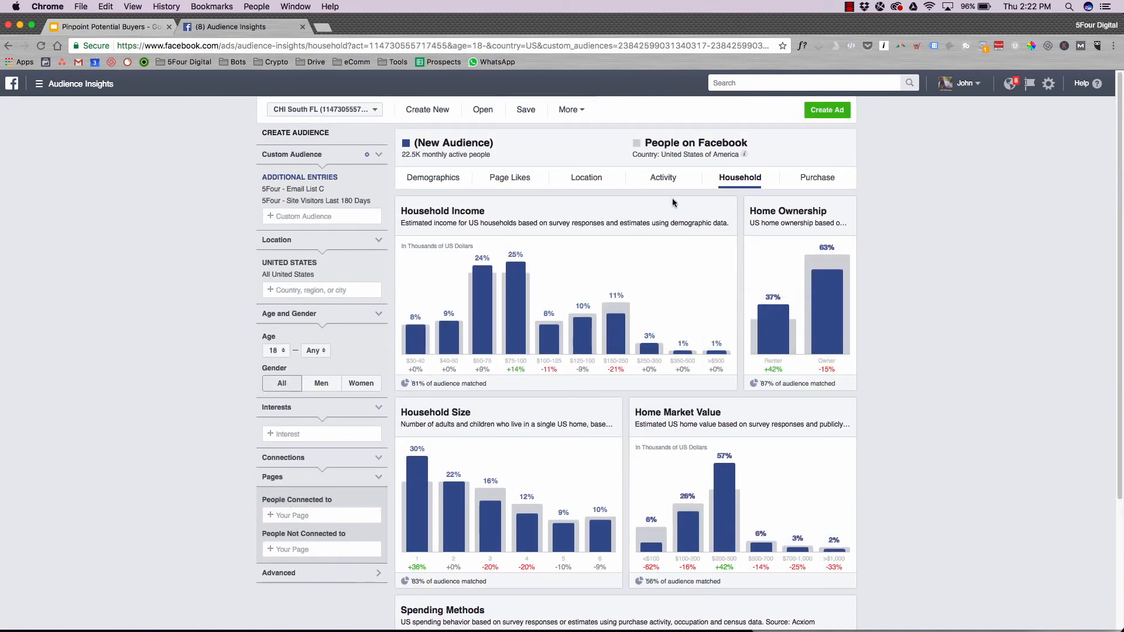
pyautogui.moveTo(903, 18)
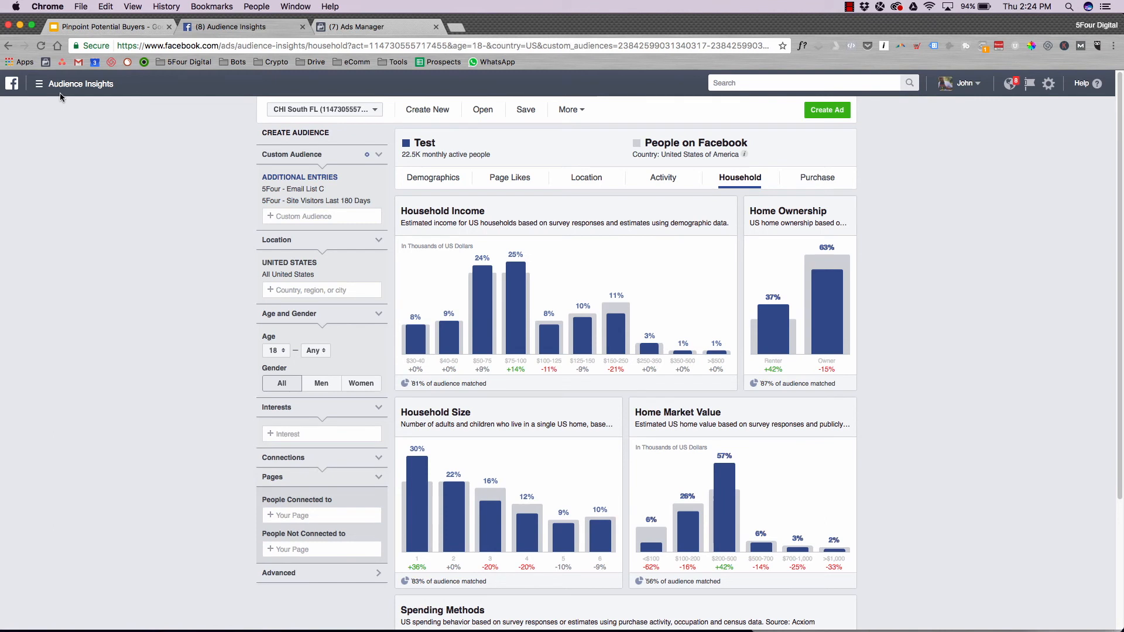
# Step: In the saved audiences list, check the Test audience's actions, then select Email List C
pyautogui.click(38, 83)
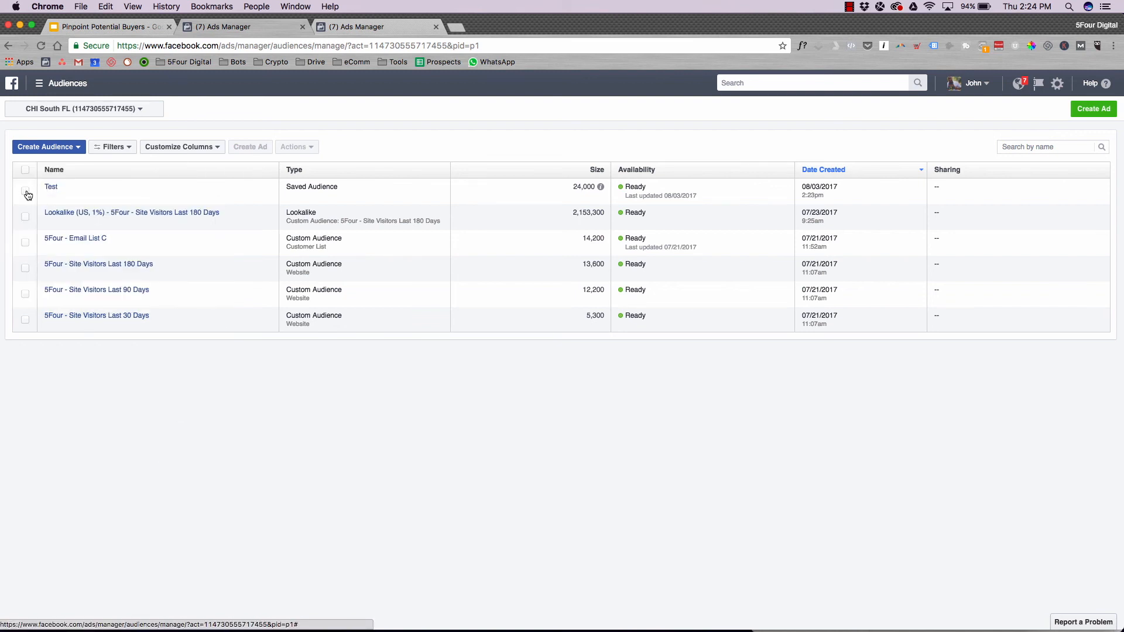
pyautogui.click(26, 190)
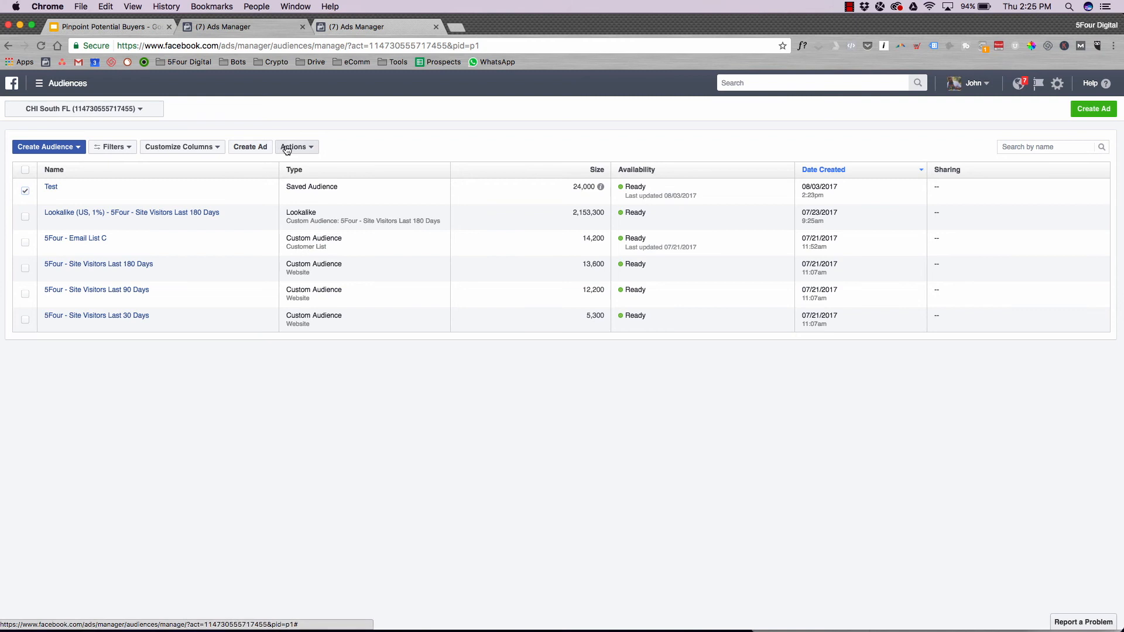
pyautogui.click(297, 146)
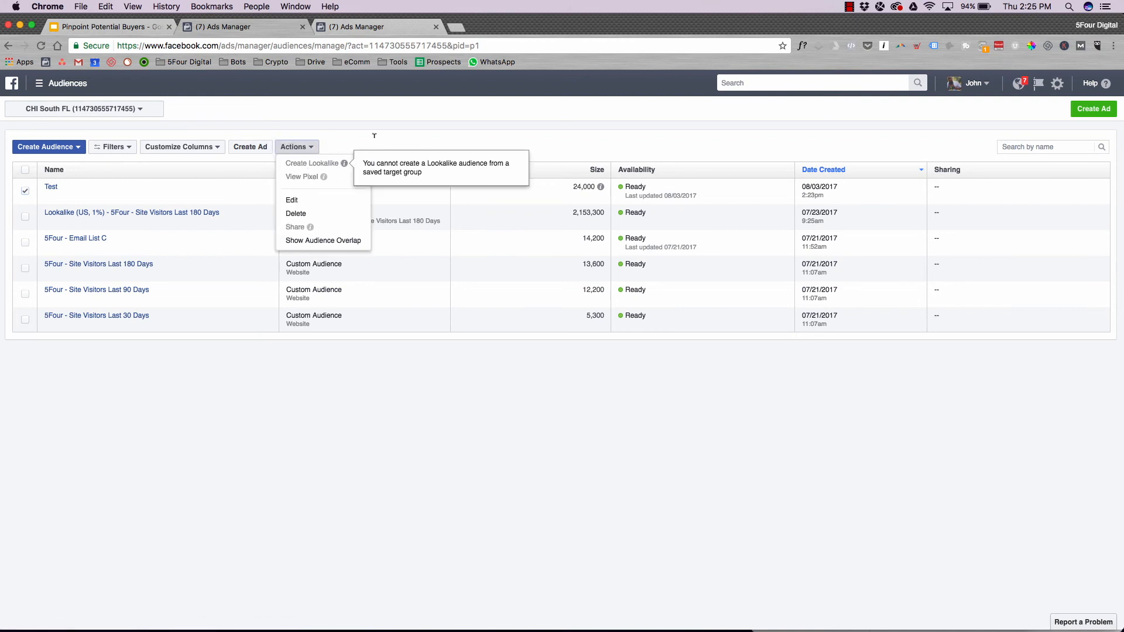
pyautogui.click(171, 248)
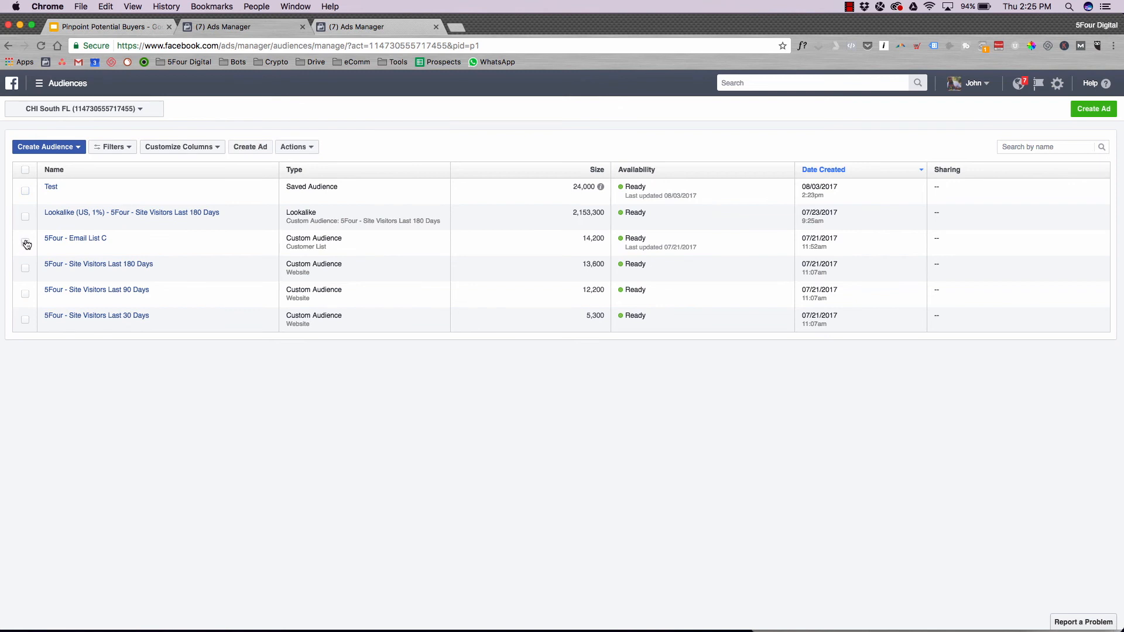
pyautogui.click(297, 147)
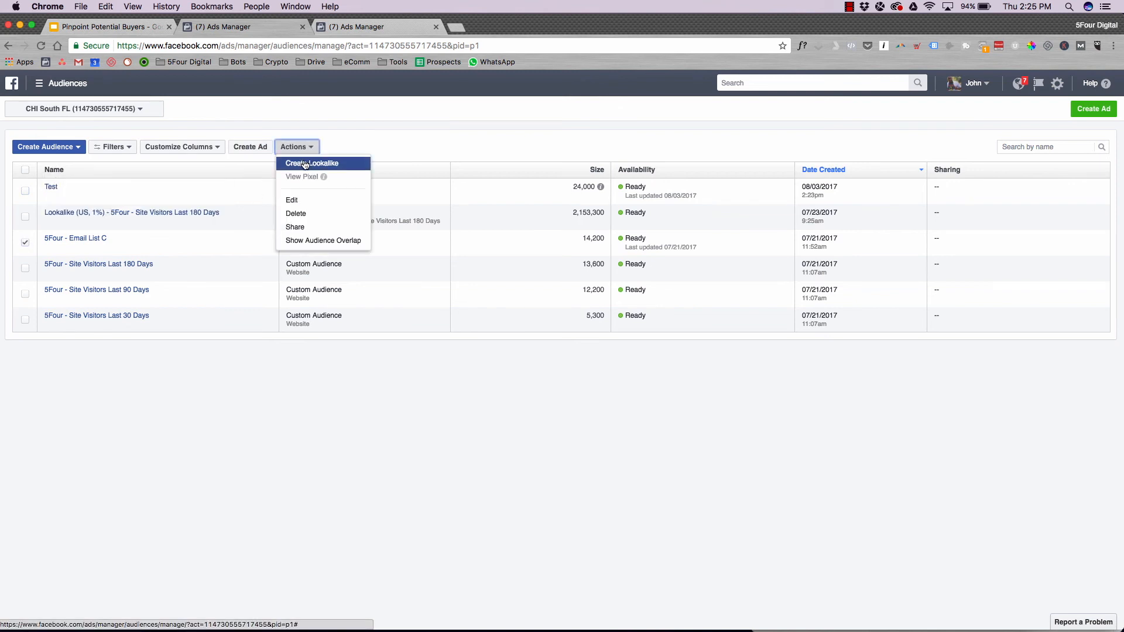
# Step: Start a lookalike of Email List C with United States as the location
pyautogui.click(311, 163)
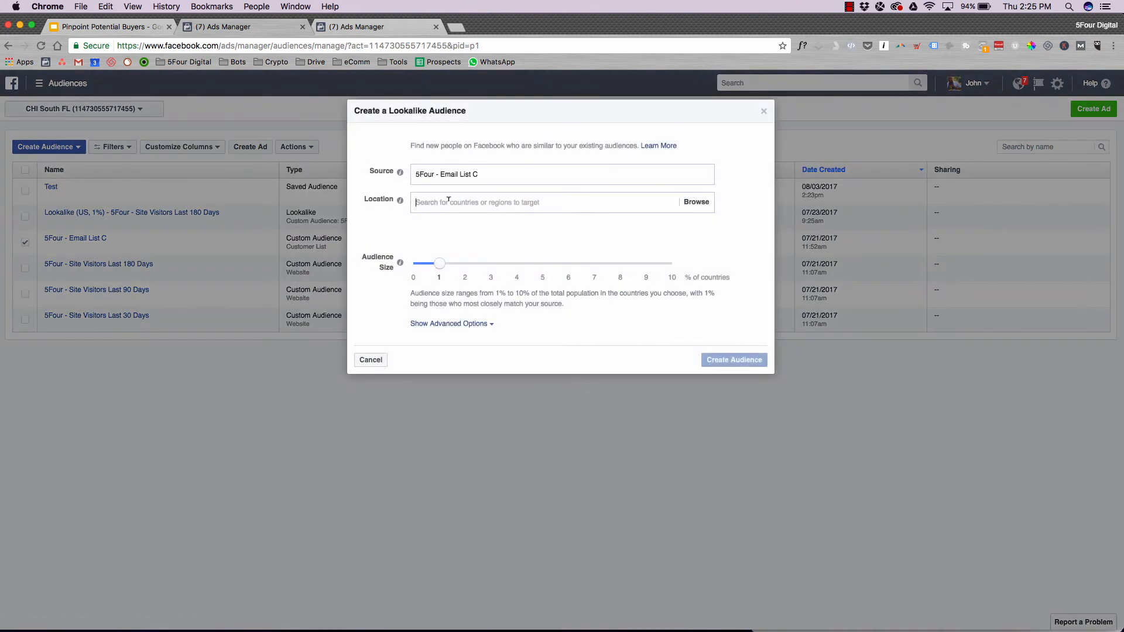
pyautogui.write('UNite')
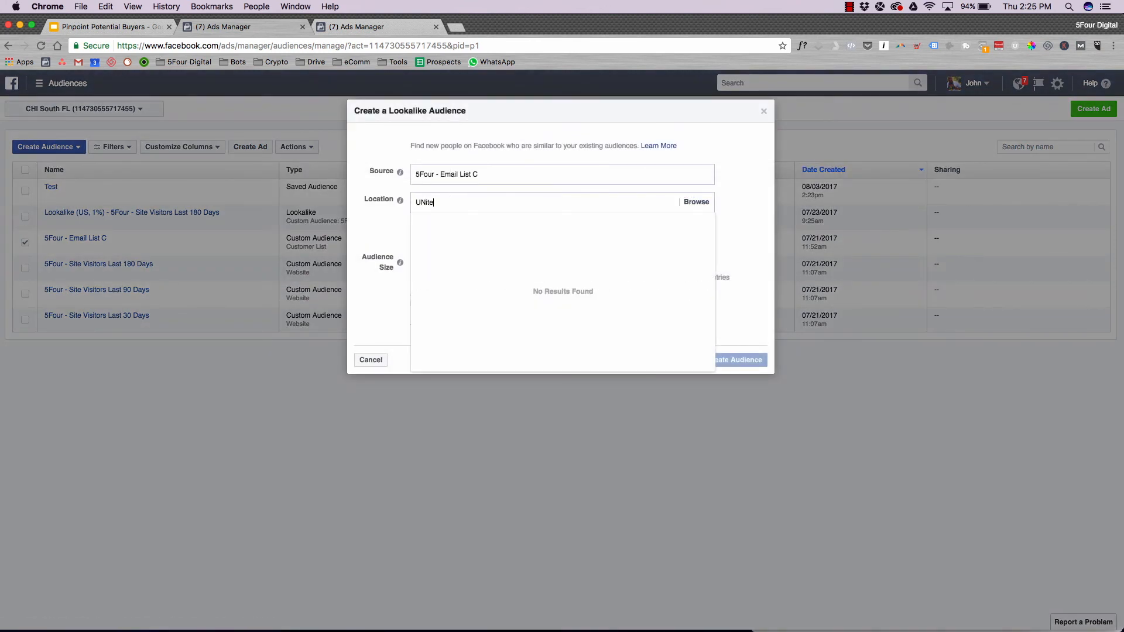
pyautogui.click(451, 223)
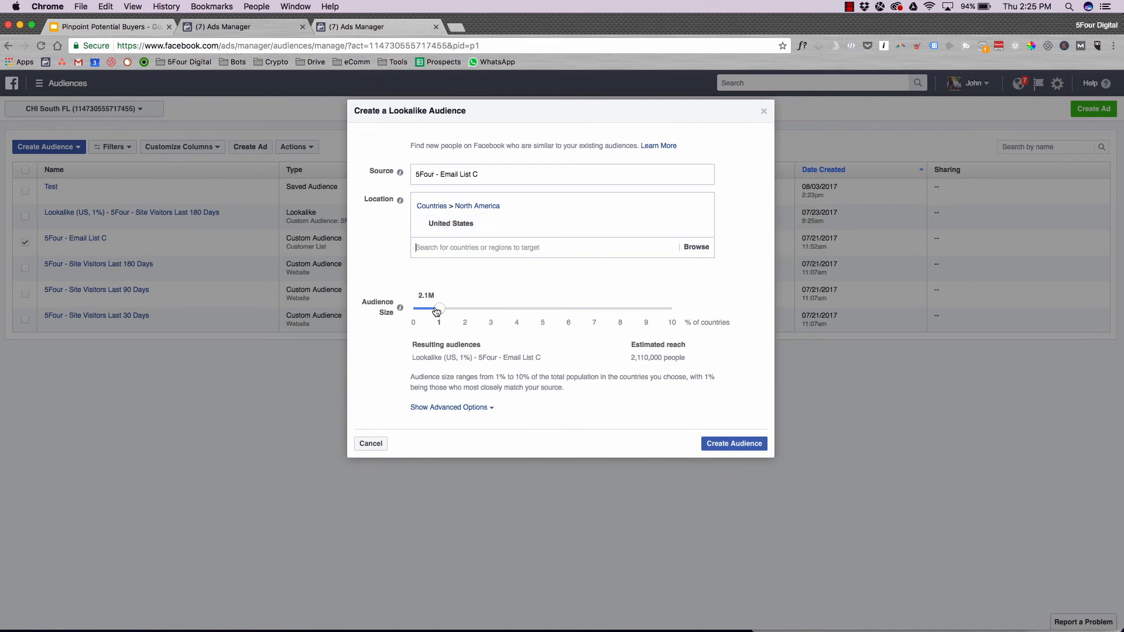
# Step: Set the lookalike size slider to 2% and reveal the multiple-audience options
pyautogui.moveTo(438, 308); pyautogui.dragTo(671, 308)
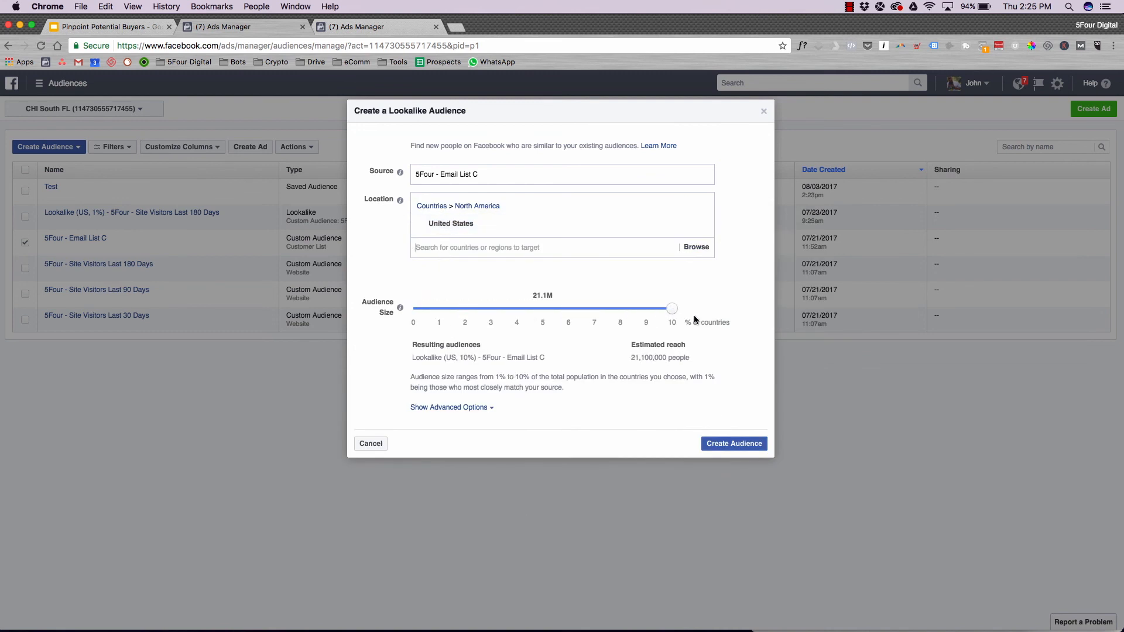
pyautogui.moveTo(671, 309); pyautogui.dragTo(440, 309)
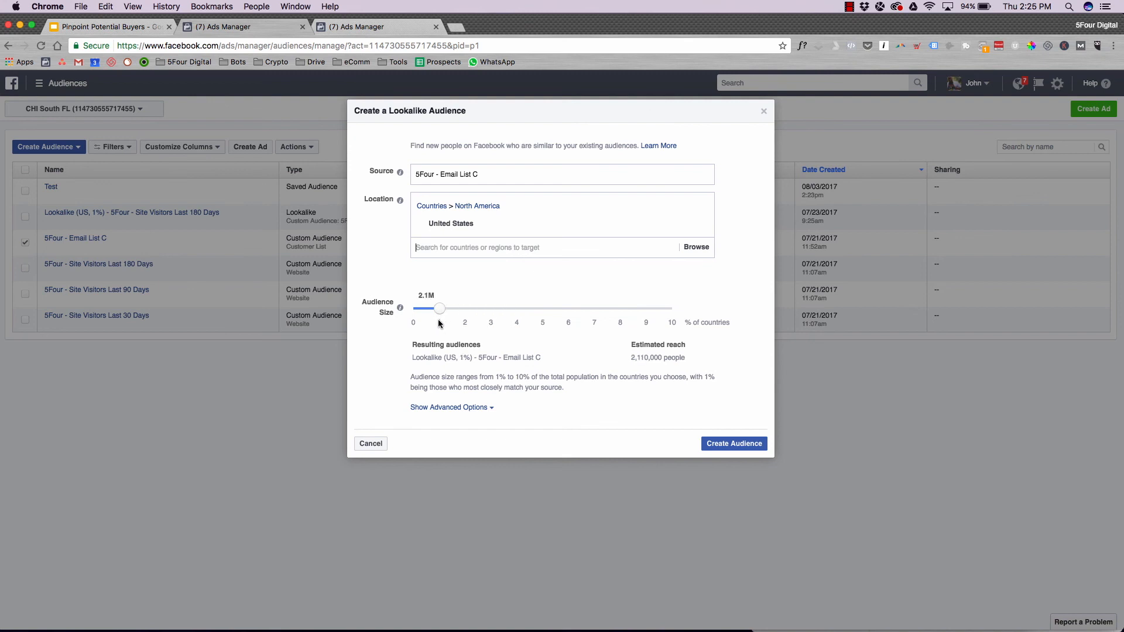
pyautogui.moveTo(440, 308); pyautogui.dragTo(465, 309)
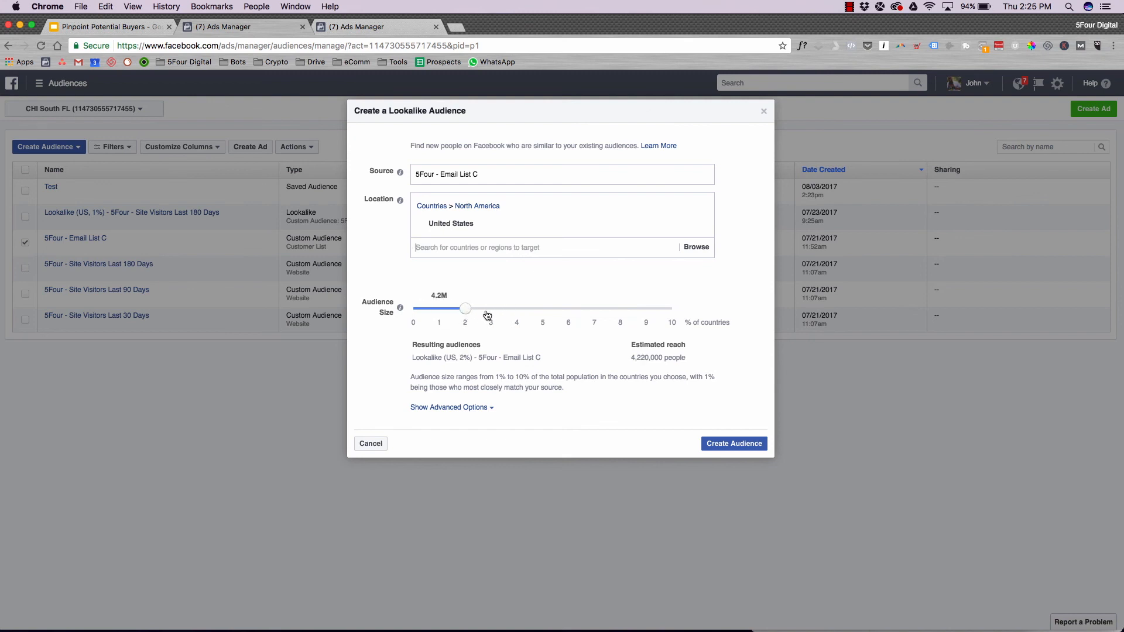
pyautogui.click(449, 407)
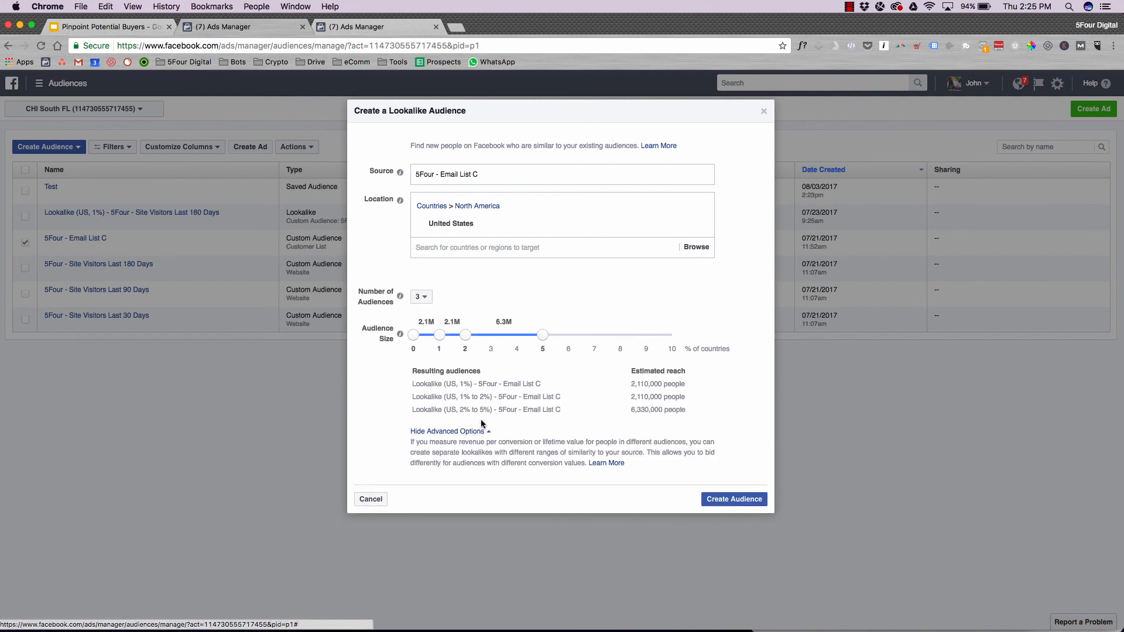